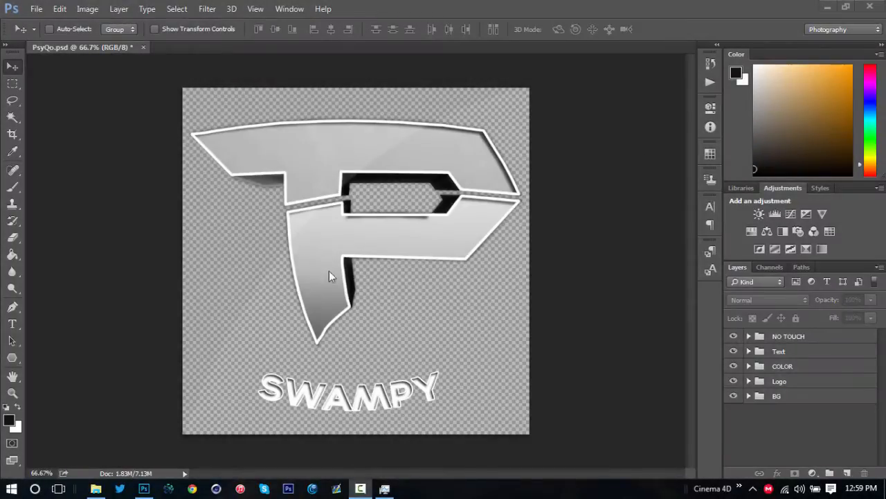
mouse_move(636, 203)
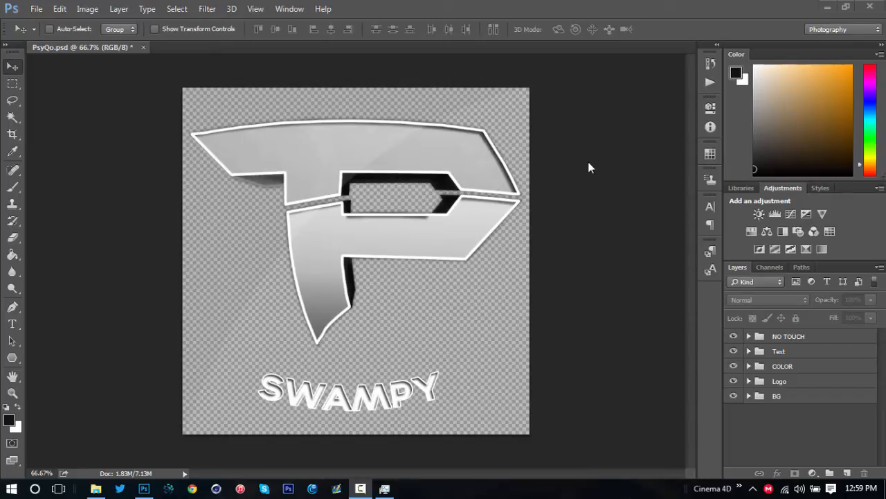
mouse_move(573, 178)
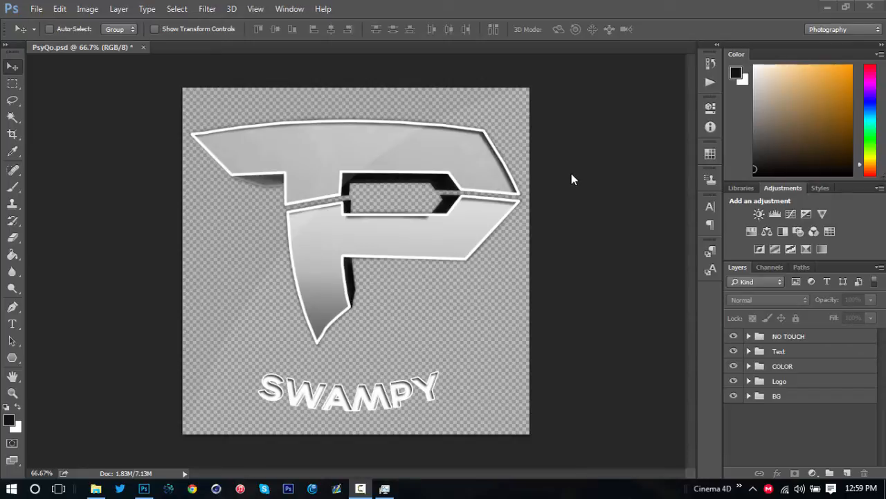
mouse_move(623, 164)
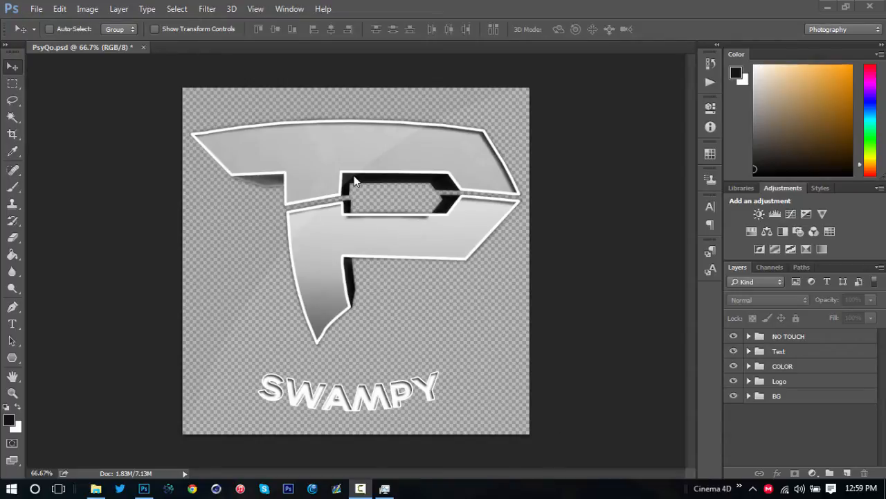
mouse_move(360, 194)
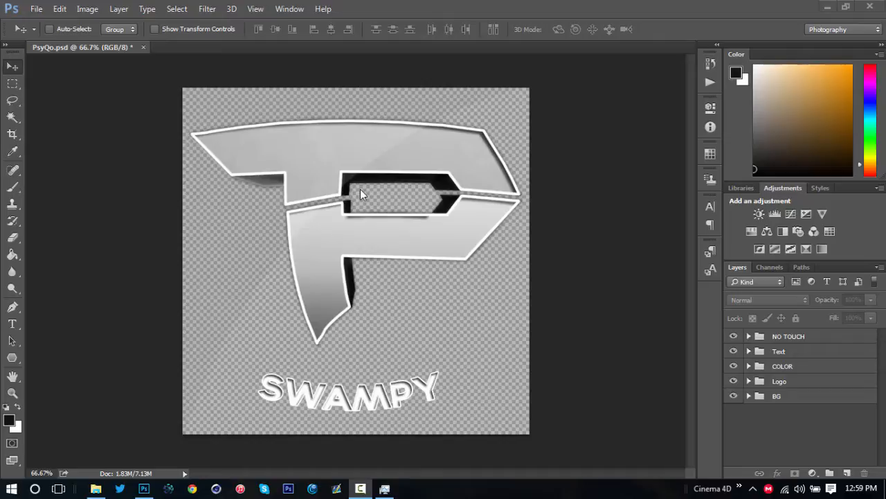
mouse_move(311, 172)
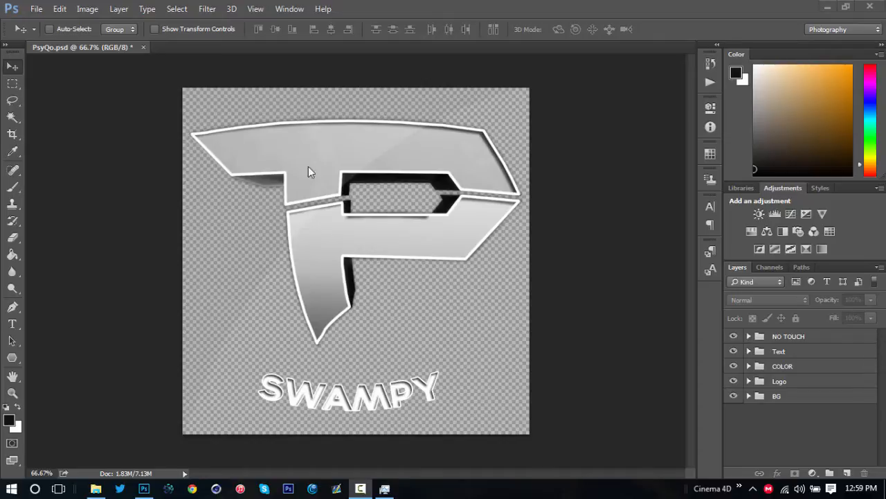
mouse_move(250, 111)
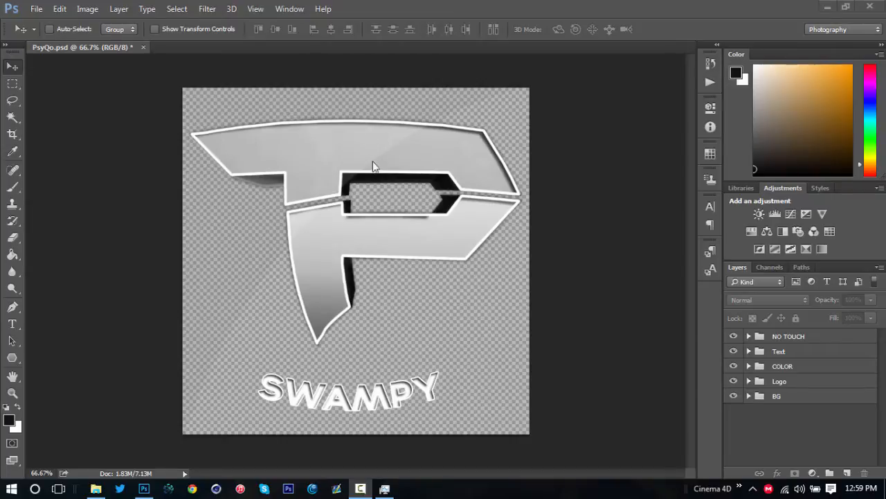
mouse_move(369, 146)
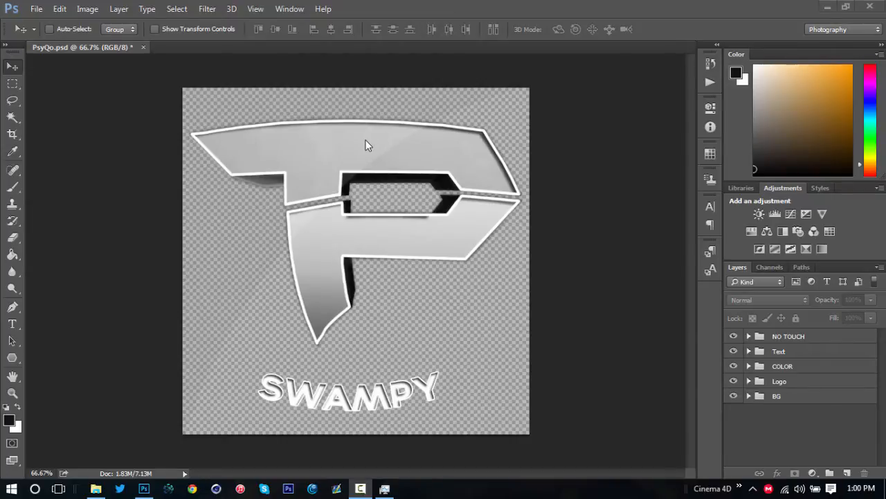
mouse_move(479, 269)
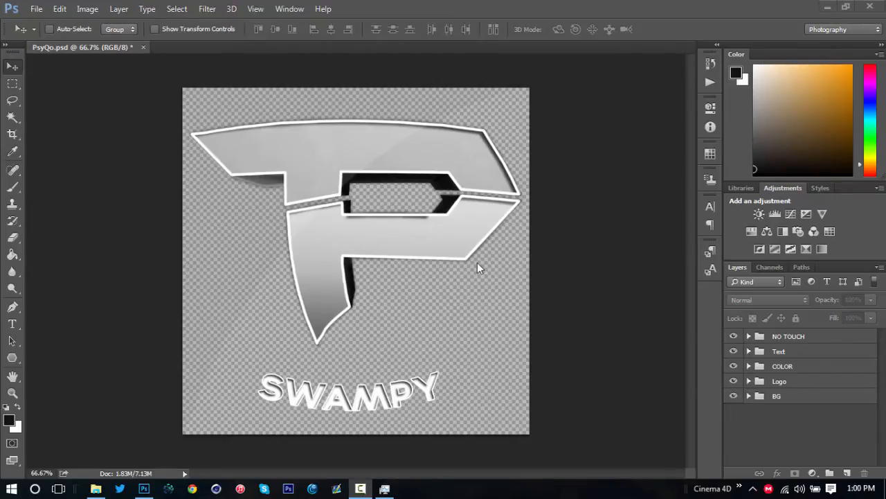
mouse_move(464, 222)
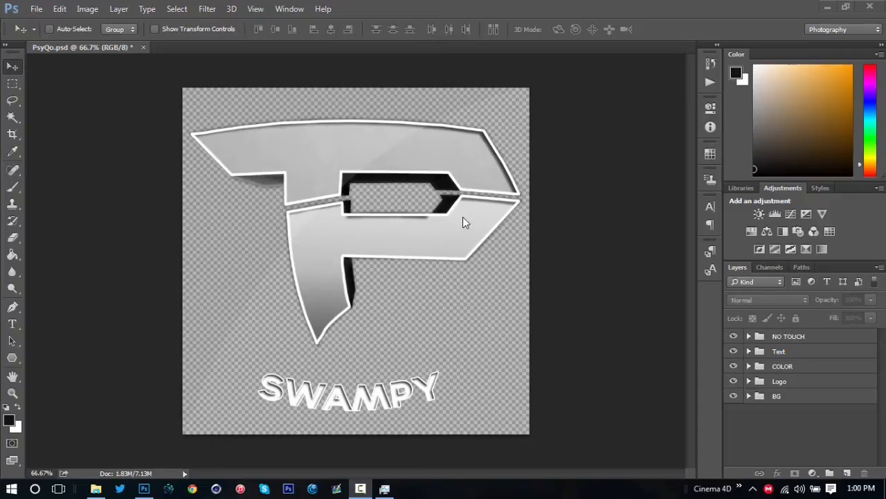
mouse_move(424, 113)
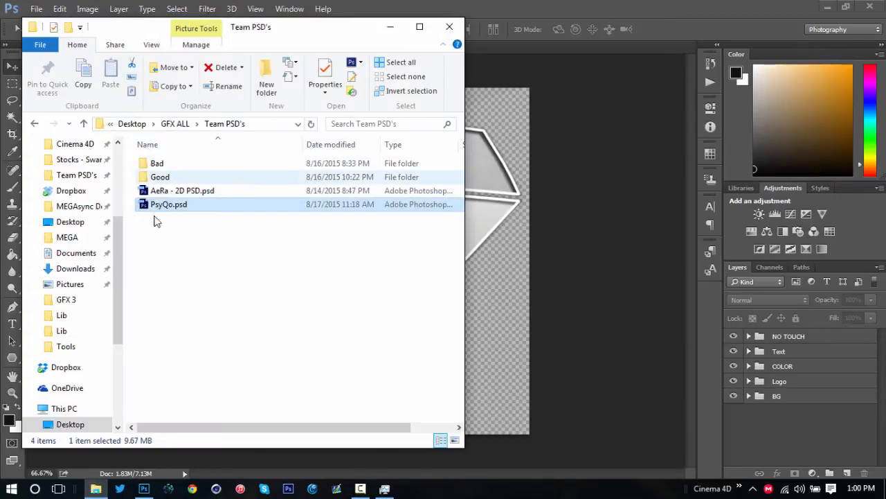
- Open the Good folder inside Team PSD's and scroll through its 38 PSD files
left_click(158, 164)
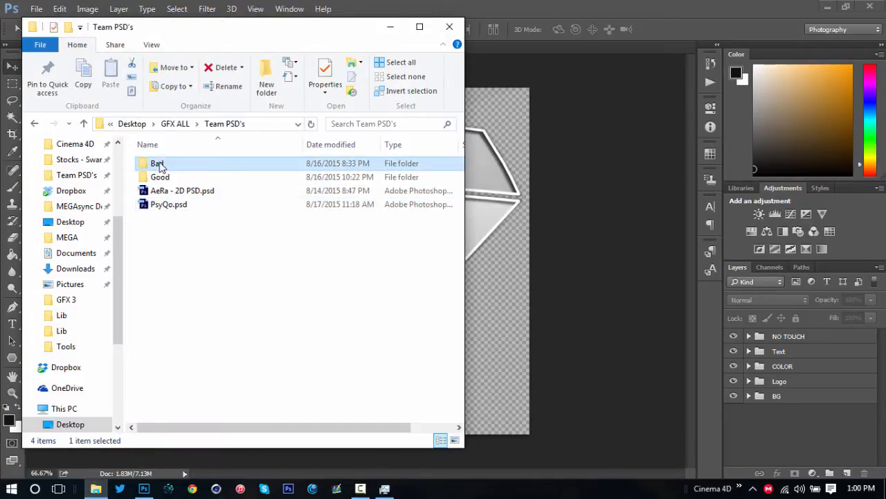
double_click(158, 163)
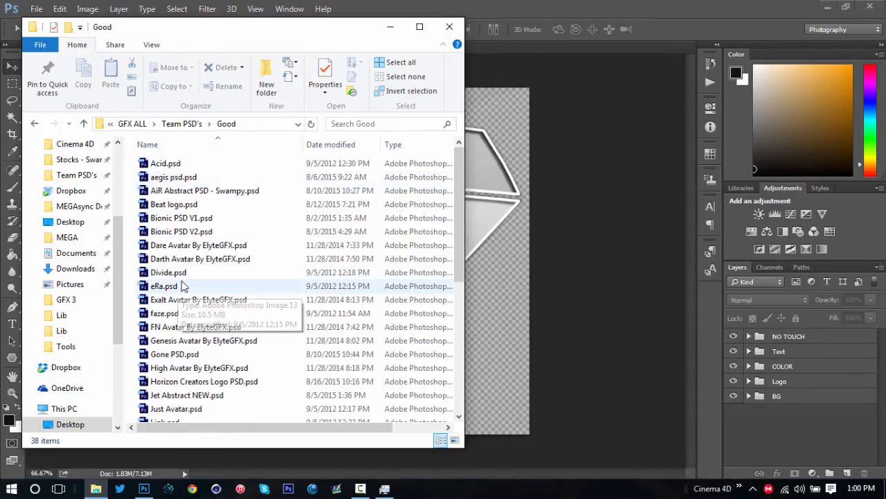
mouse_move(219, 144)
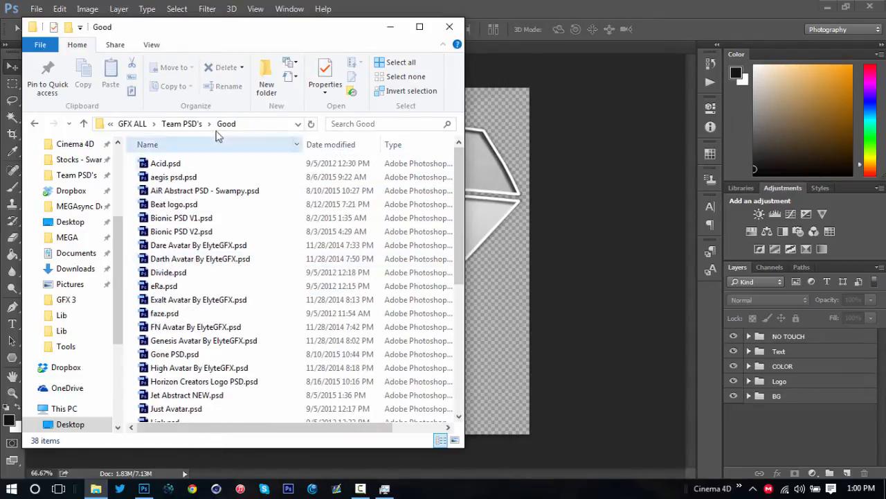
scroll("down", 3)
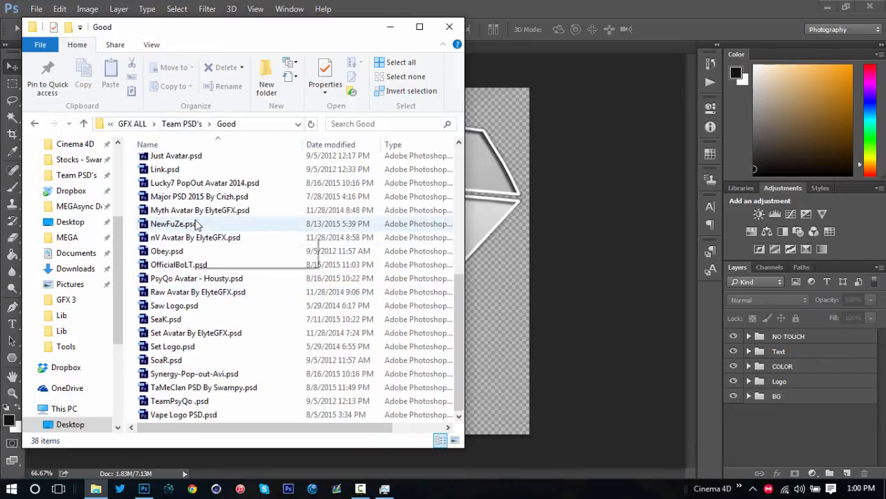
mouse_move(449, 28)
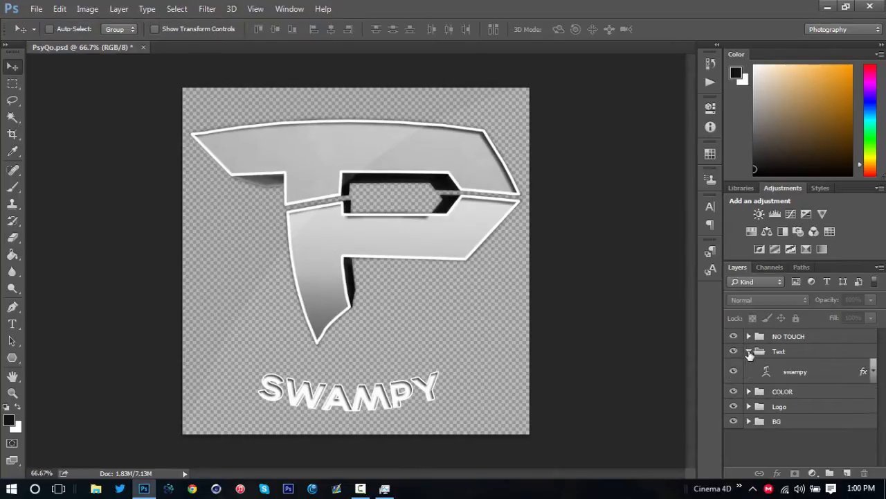
- Edit the name text layer to read KOLBY, commit it, and collapse the Text group
left_click(795, 371)
type("KOLBY")
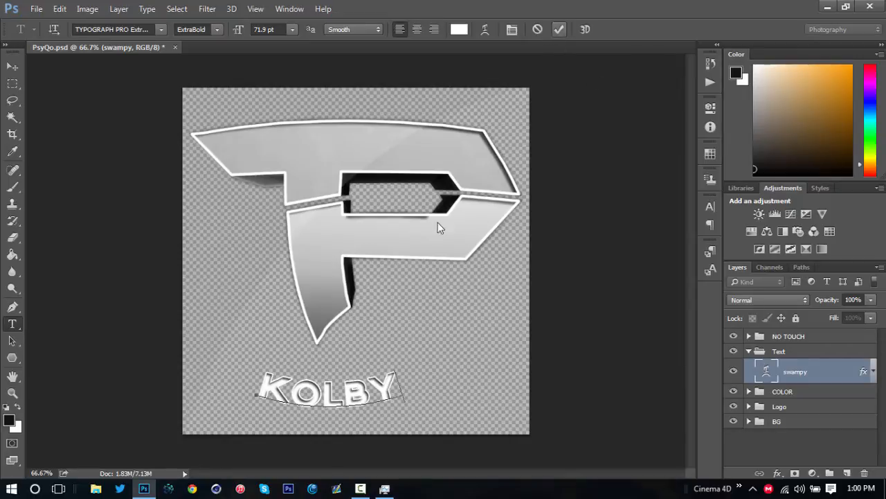
left_click(11, 67)
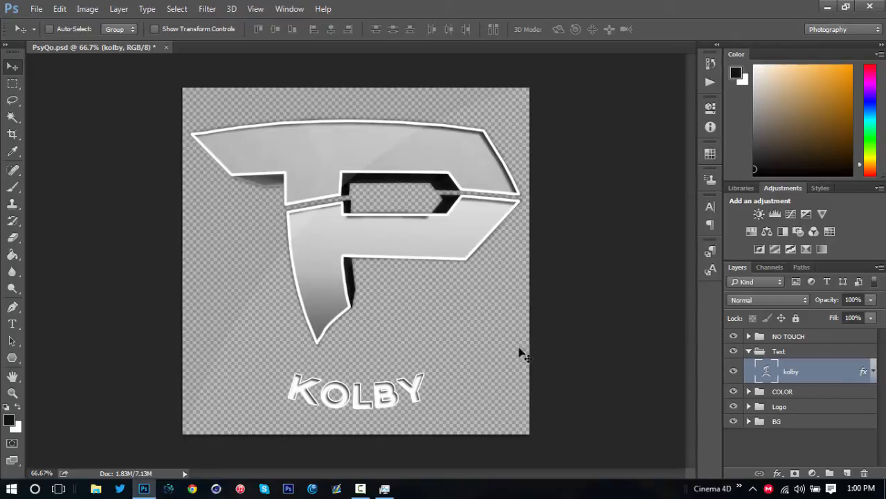
mouse_move(509, 293)
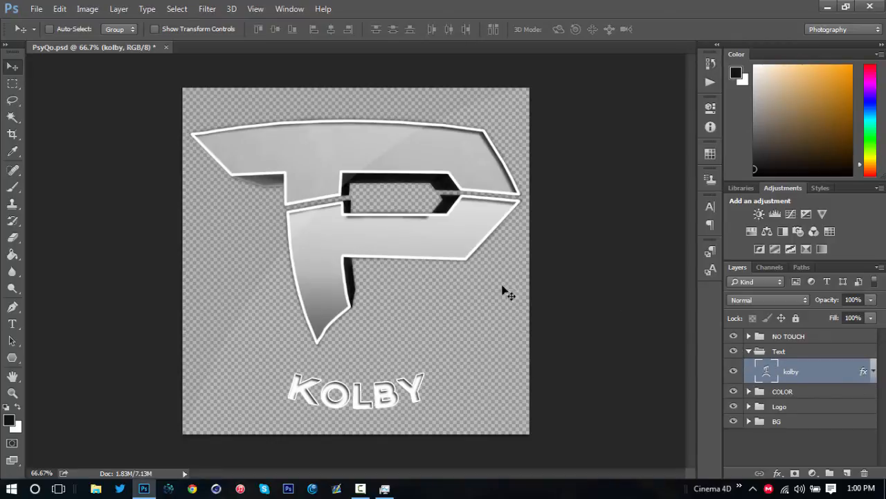
mouse_move(446, 150)
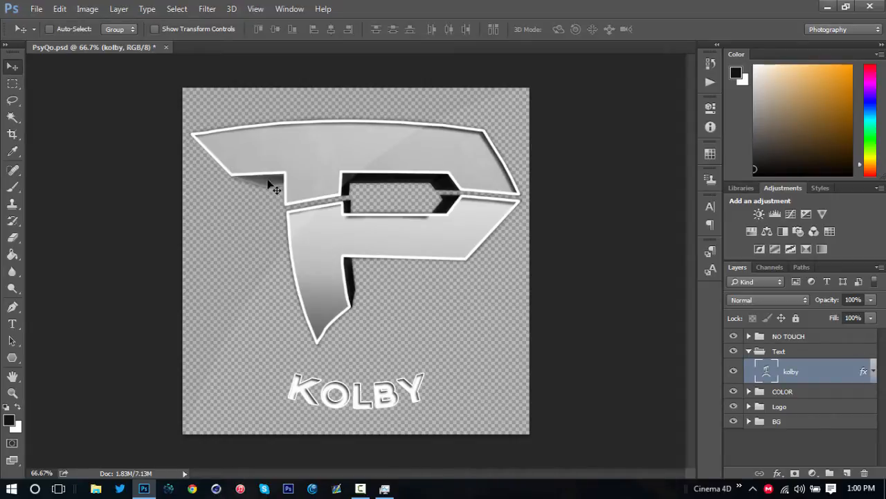
mouse_move(460, 316)
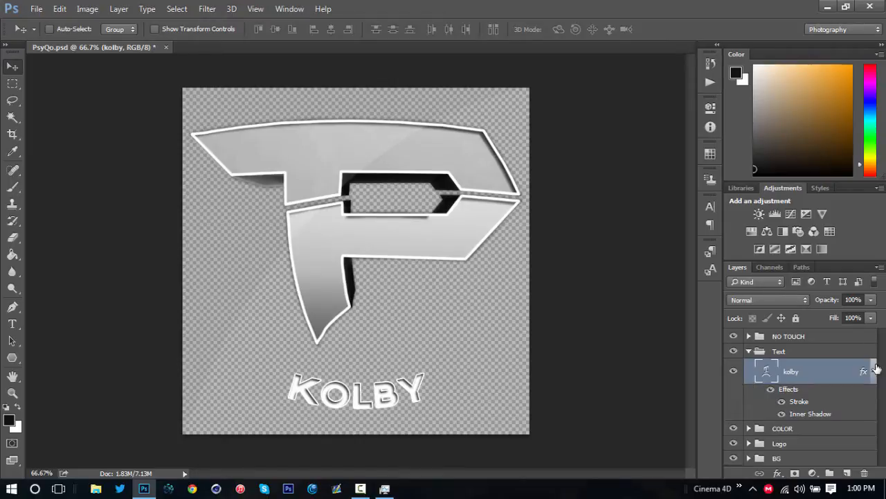
mouse_move(804, 415)
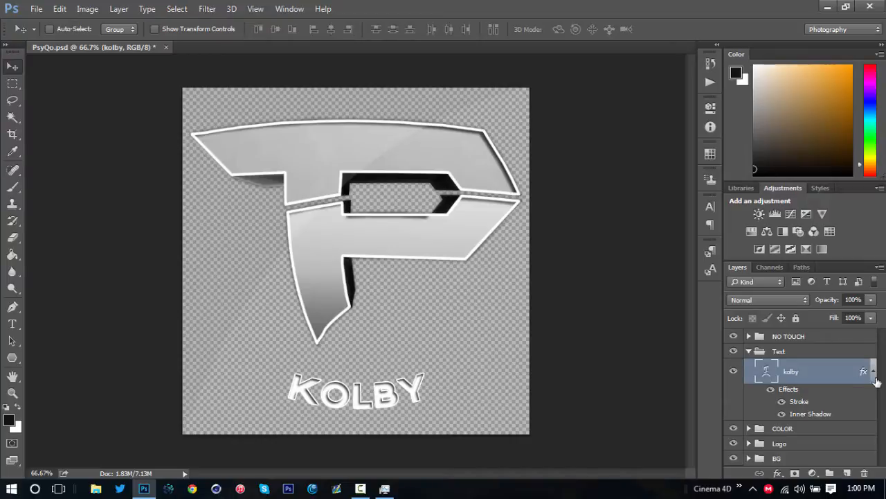
left_click(748, 352)
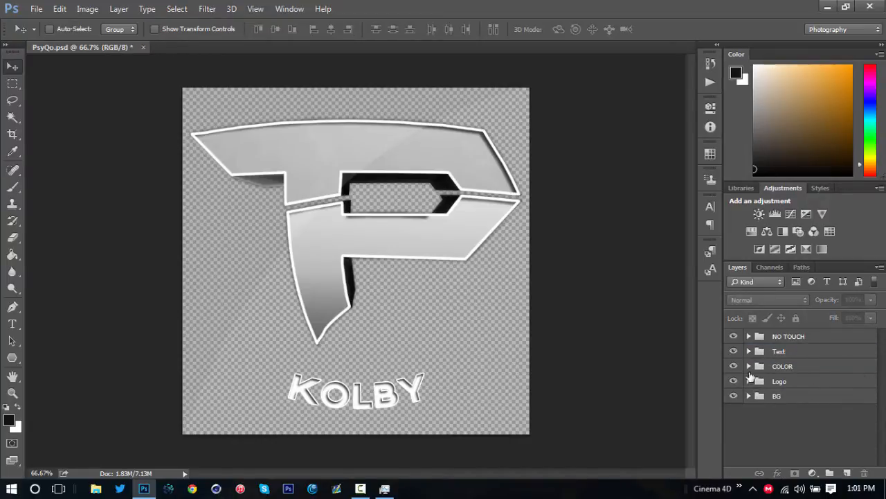
left_click(748, 381)
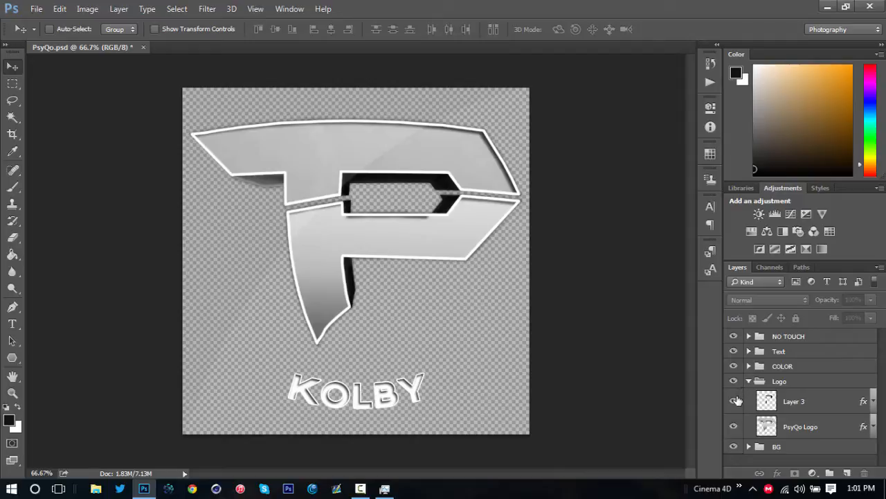
mouse_move(734, 401)
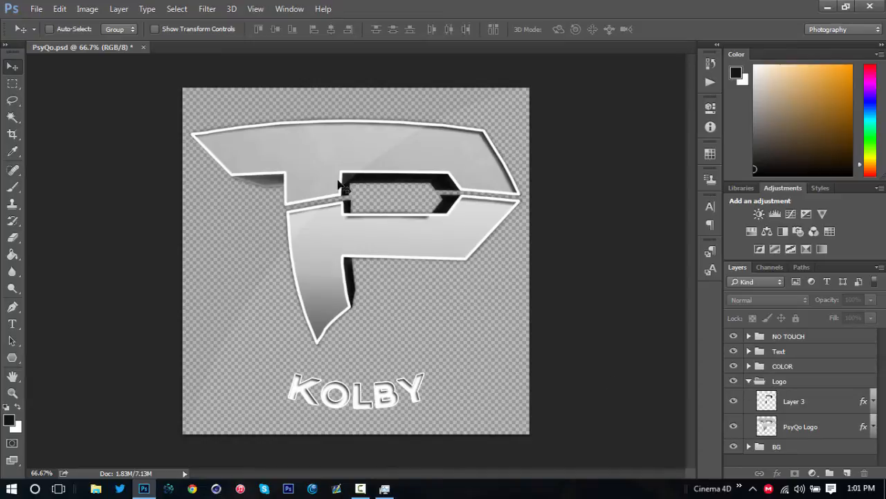
mouse_move(353, 191)
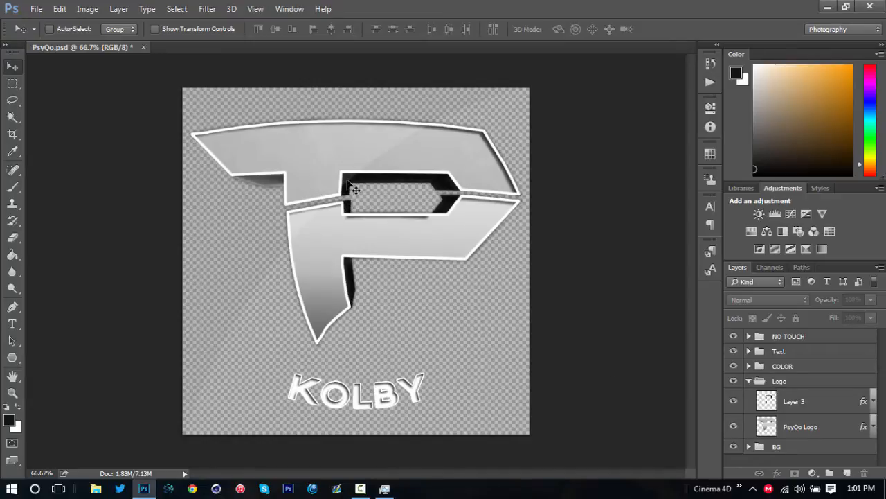
mouse_move(450, 197)
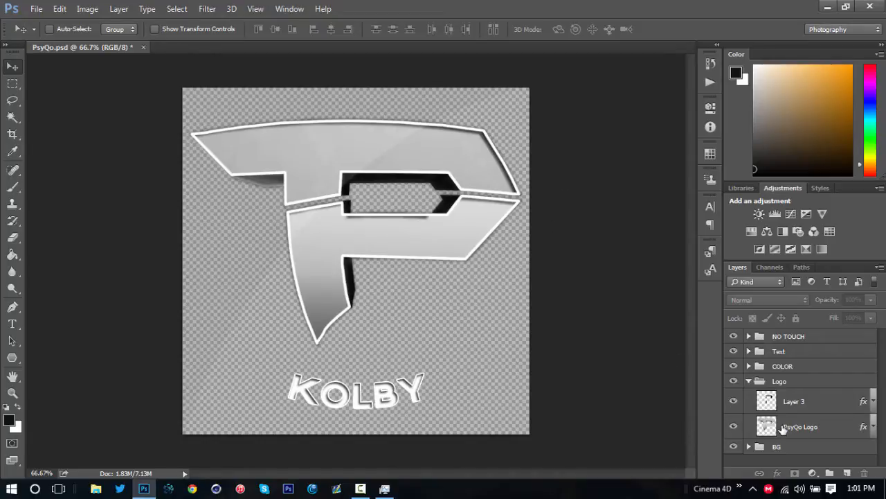
left_click(801, 426)
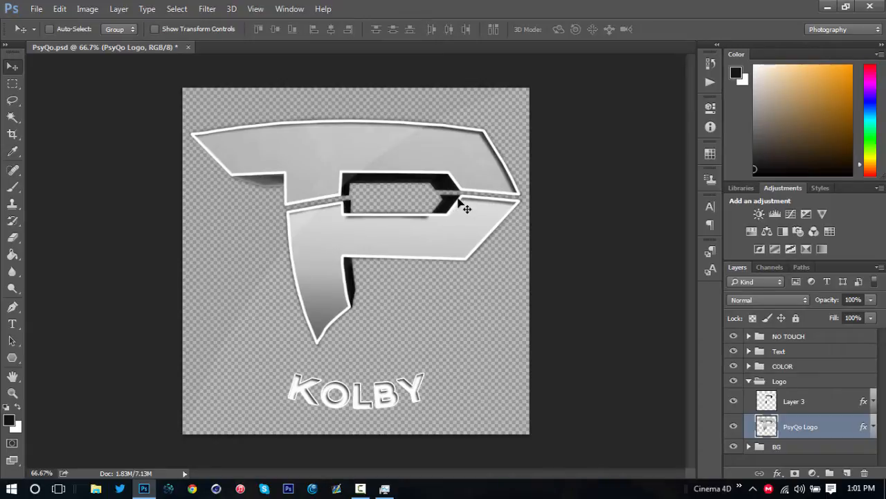
mouse_move(372, 187)
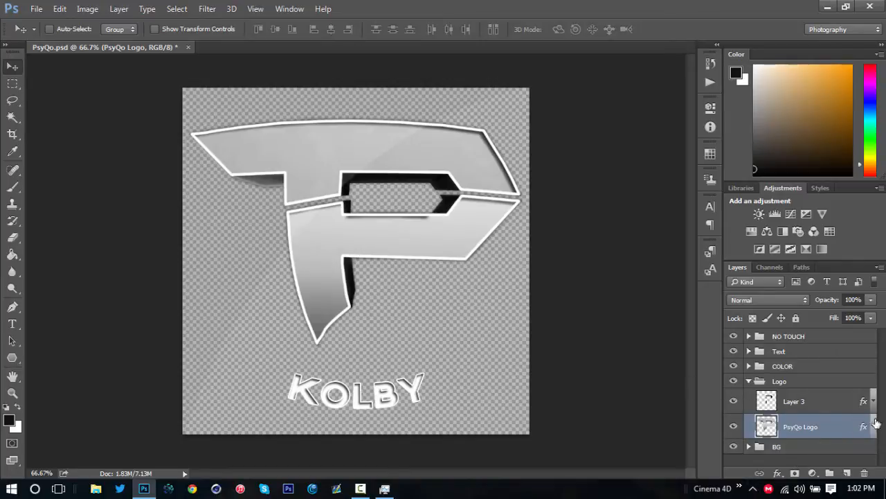
mouse_move(842, 414)
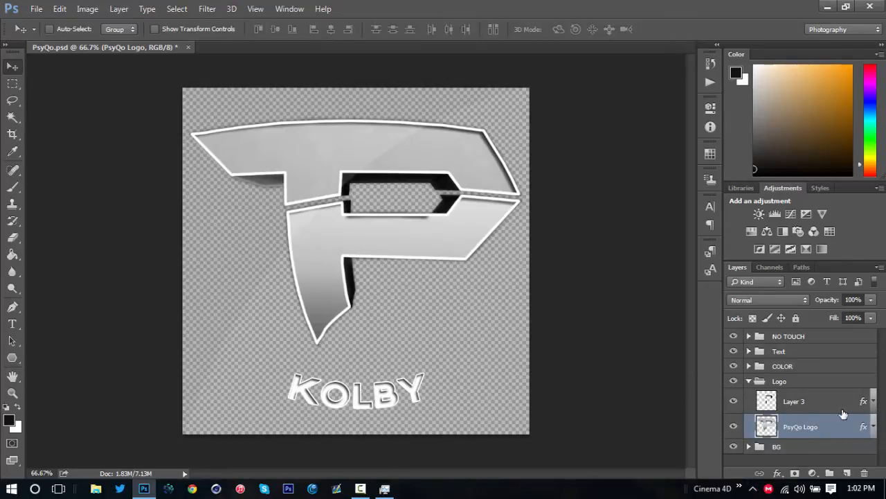
left_click(795, 402)
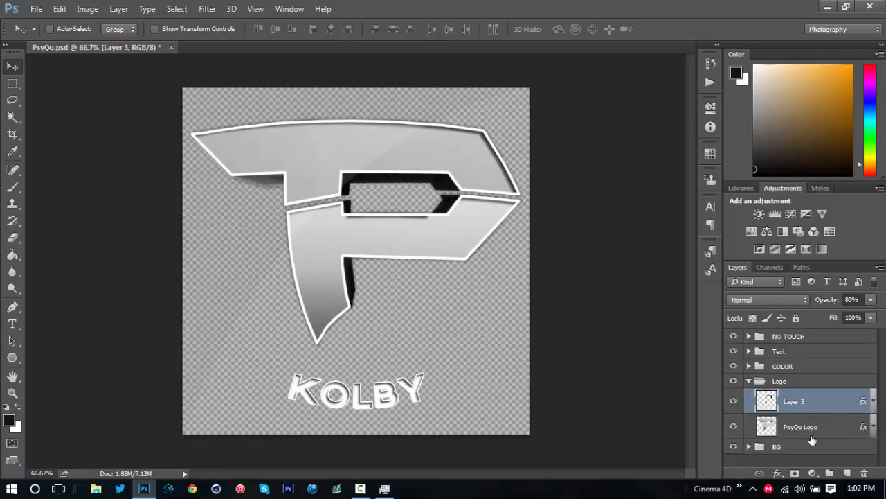
left_click(800, 426)
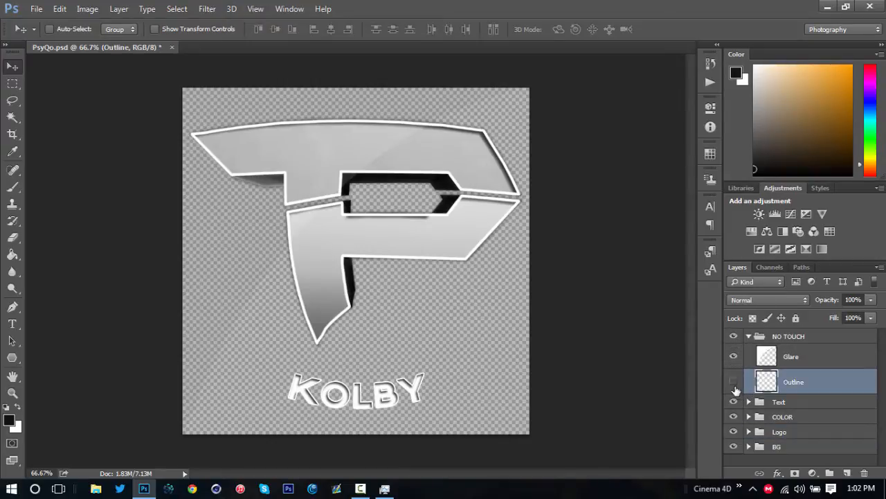
left_click(734, 382)
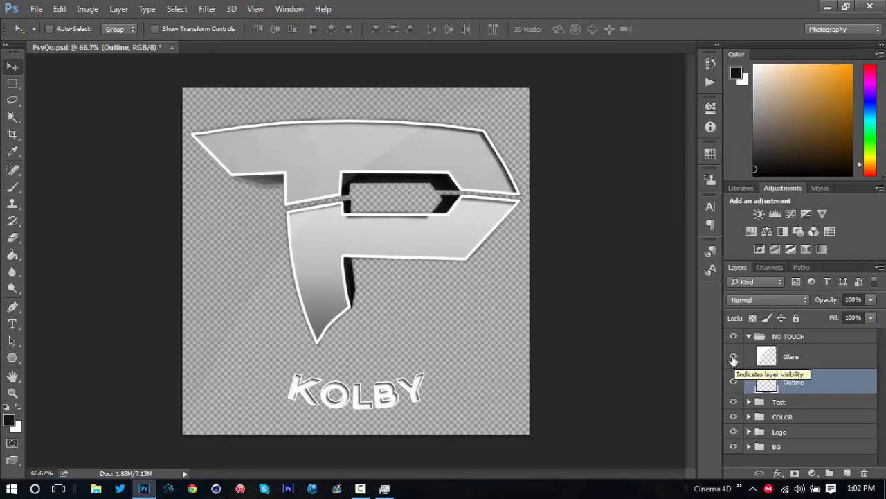
mouse_move(733, 360)
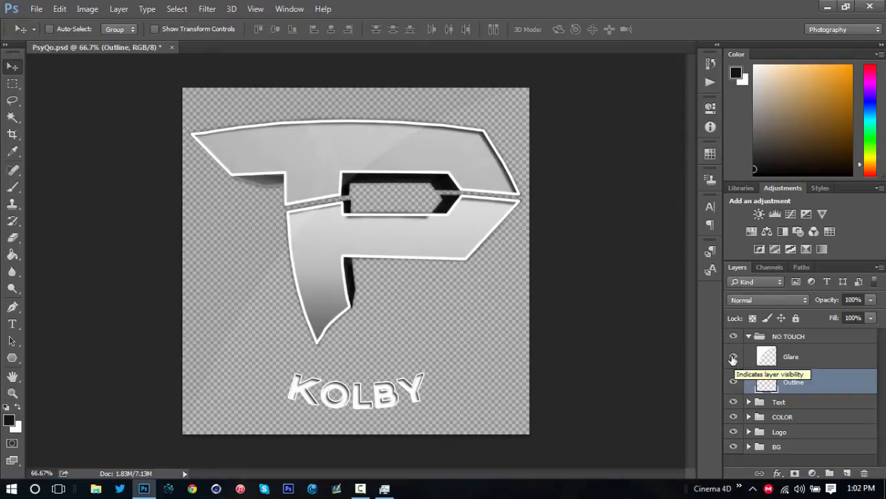
left_click(734, 357)
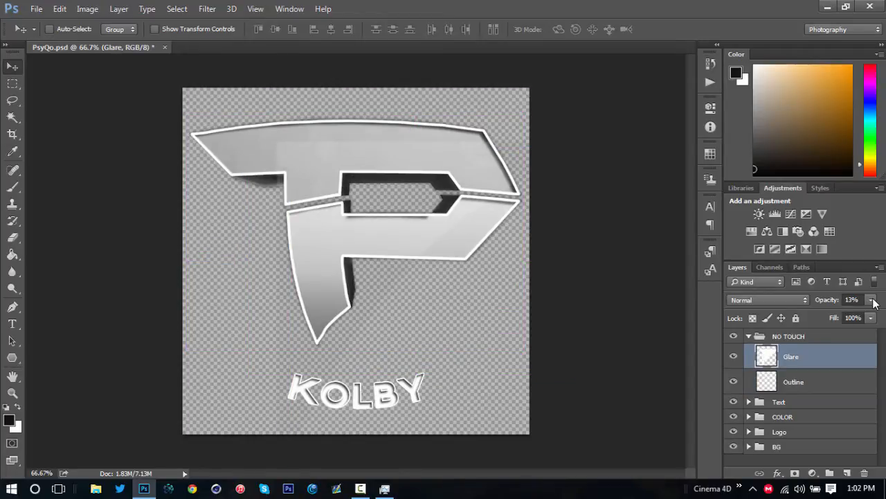
left_click(871, 304)
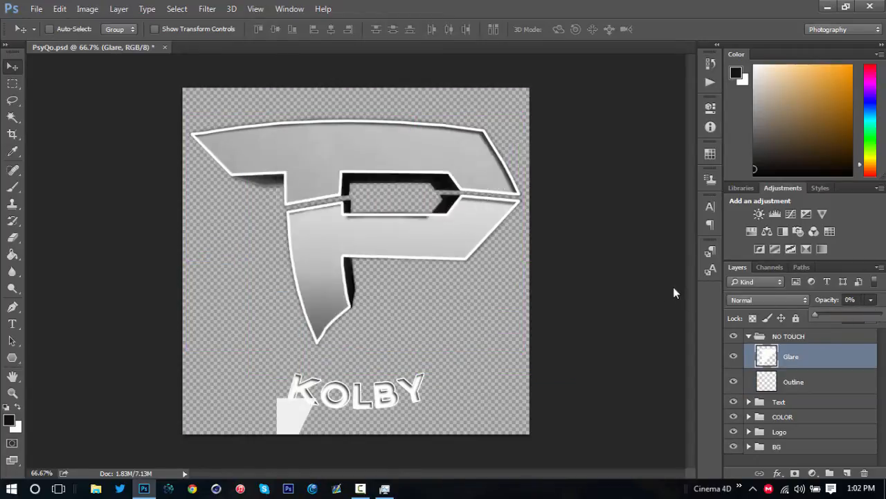
left_click_drag(816, 317, 825, 317)
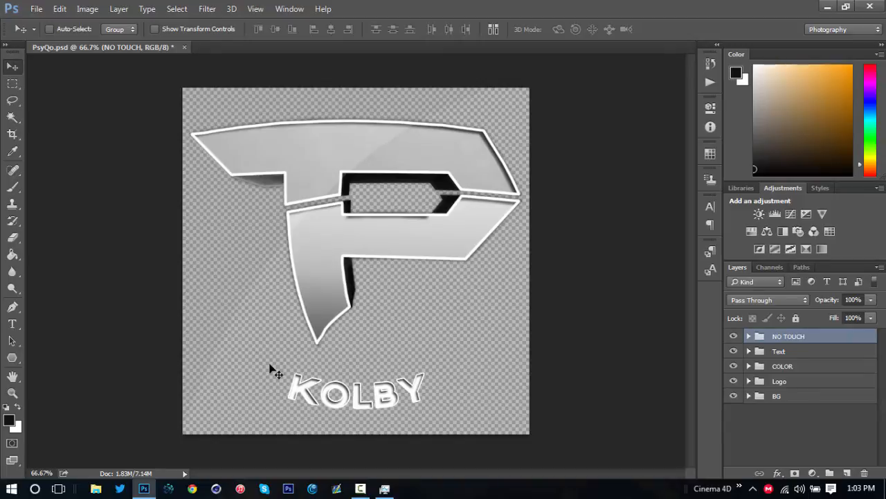
mouse_move(570, 241)
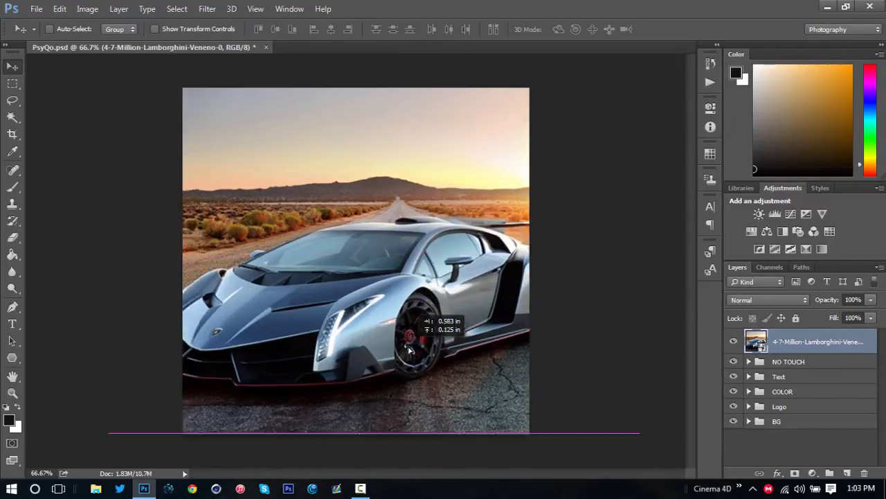
- Free Transform the Lamborghini photo so it covers the whole square canvas
left_click_drag(409, 349, 318, 388)
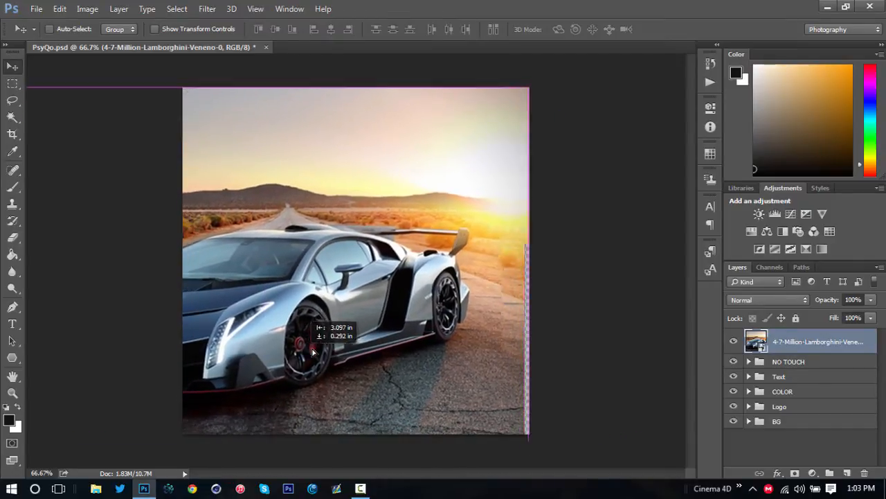
left_click_drag(312, 352, 377, 339)
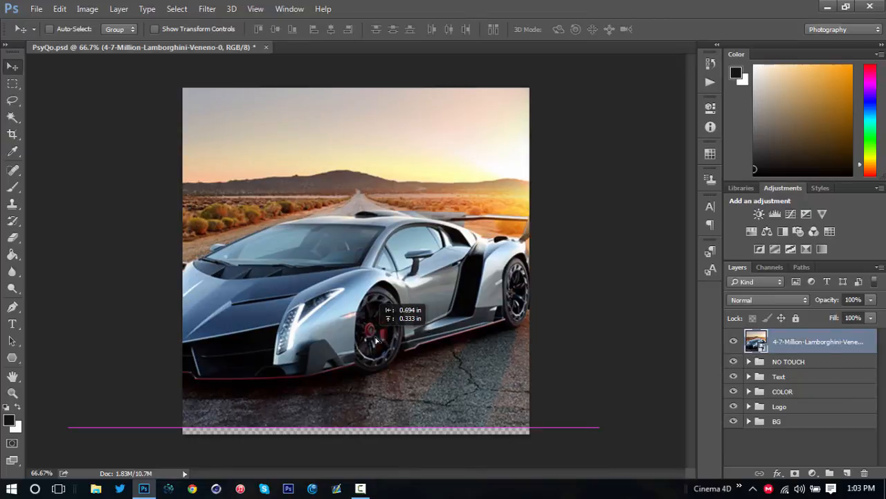
left_click_drag(374, 339, 390, 346)
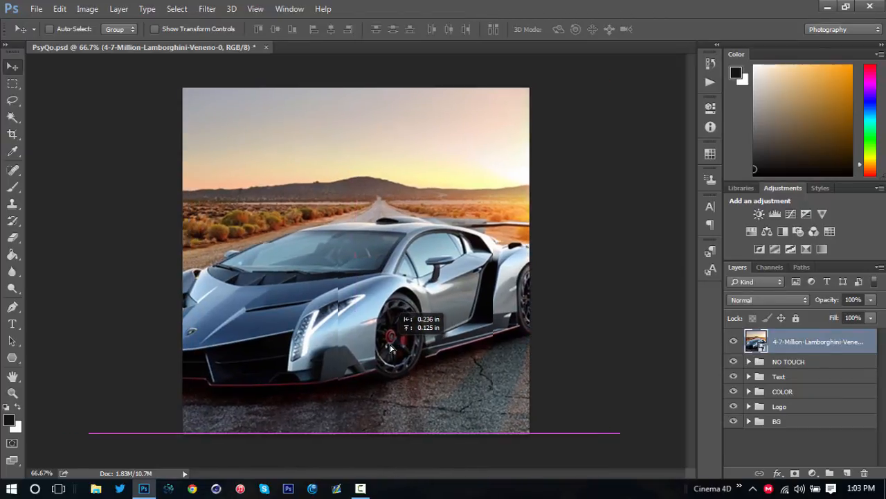
left_click_drag(391, 347, 385, 347)
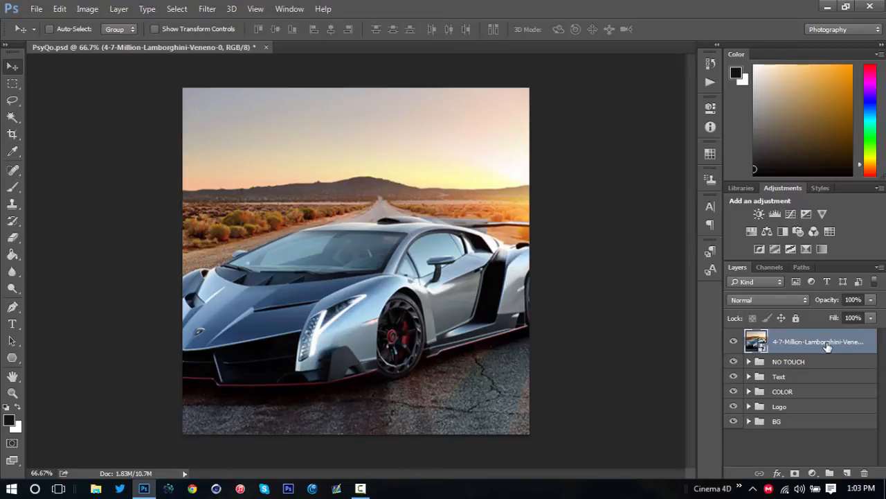
mouse_move(820, 427)
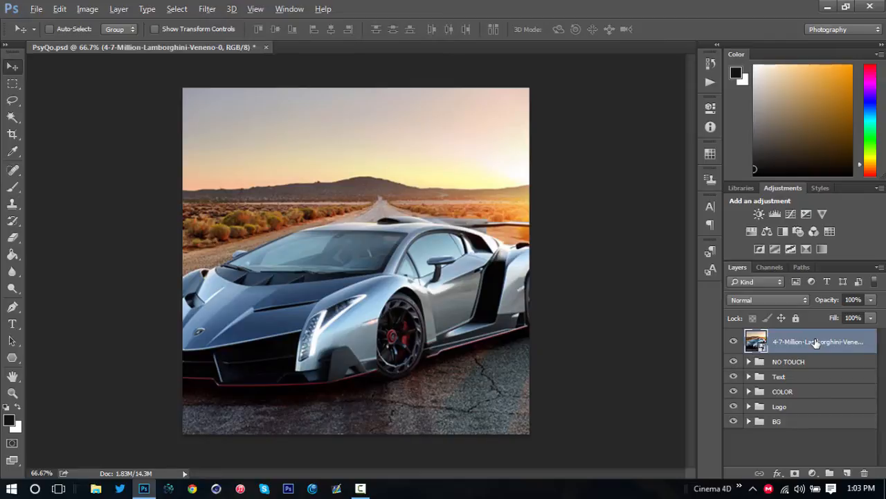
- Clip the photo copy in the Text group to the KOLBY text with Create Clipping Mask
left_click(779, 376)
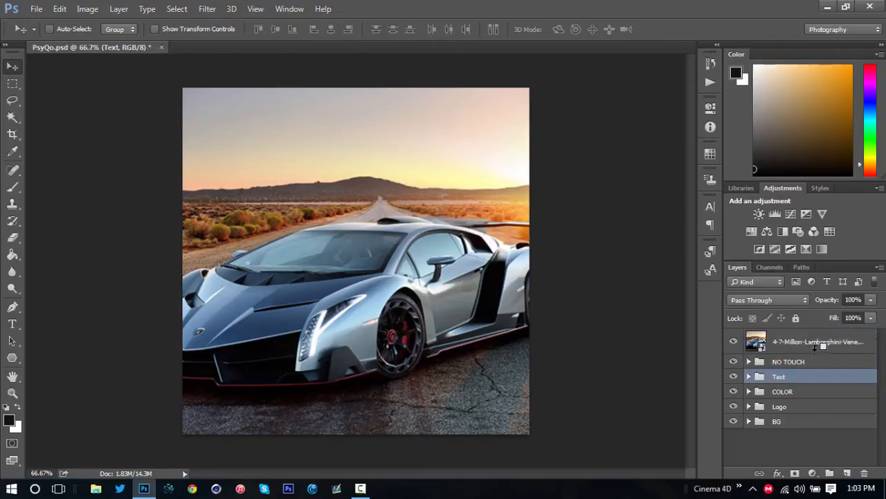
left_click(818, 341)
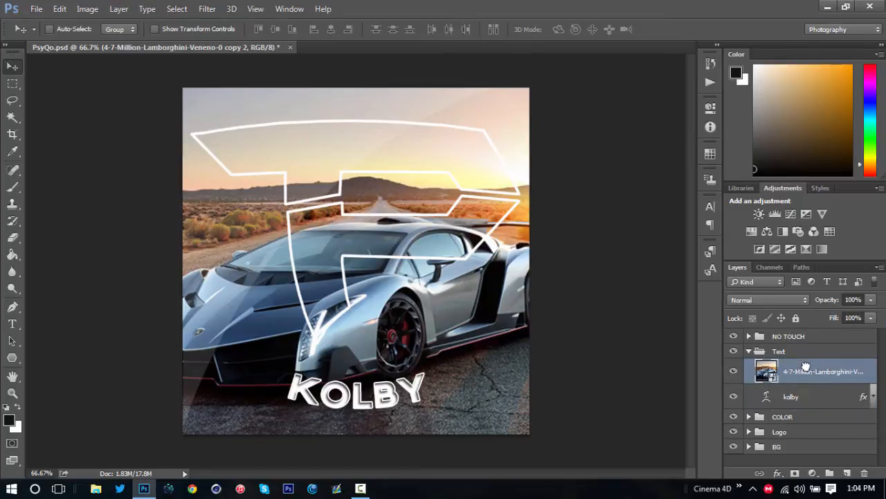
right_click(806, 371)
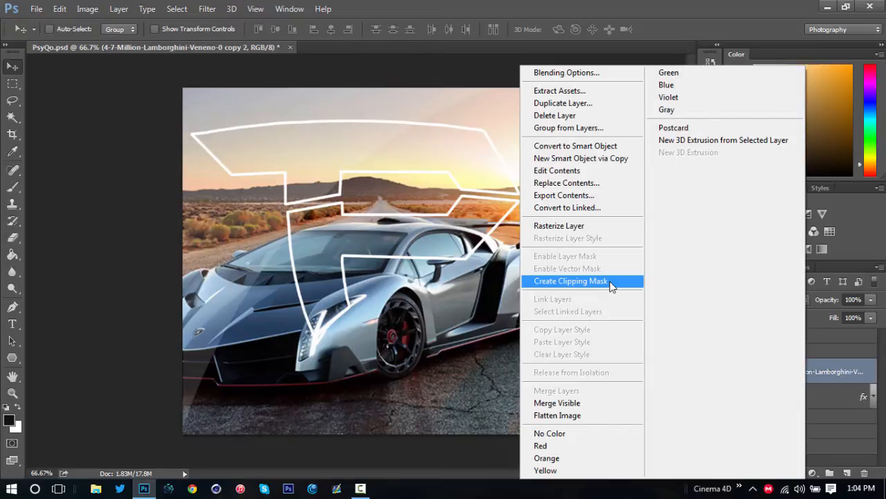
left_click(570, 280)
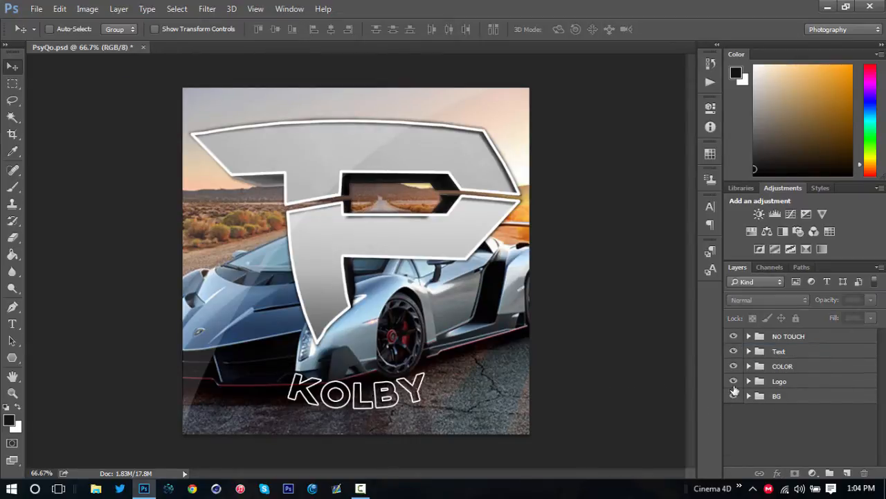
- Expand the Logo group and bring up options for its Lamborghini photo layer
left_click(748, 381)
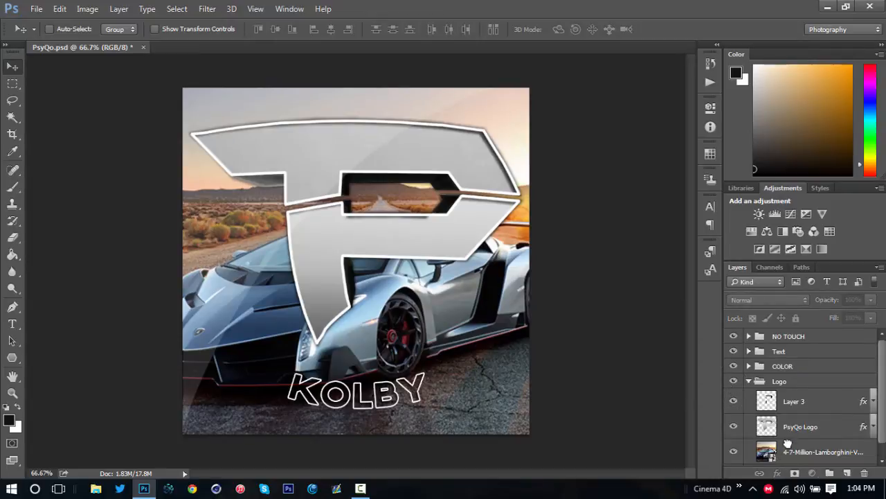
right_click(823, 451)
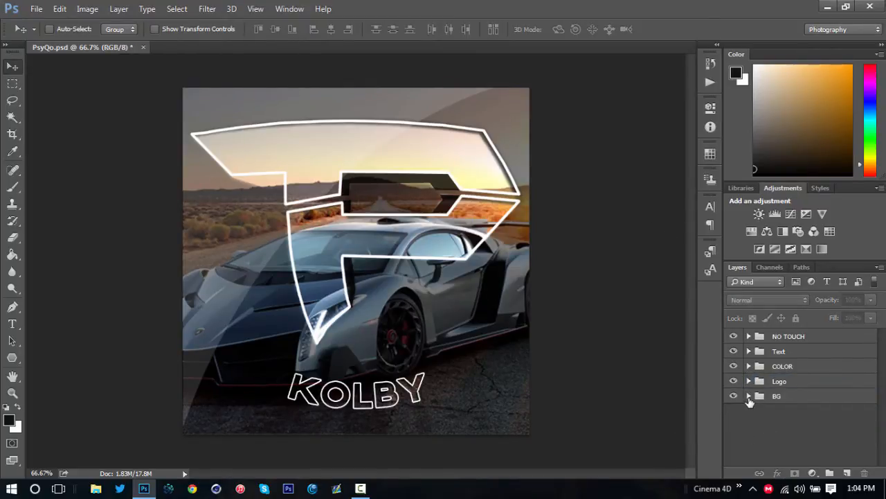
- Set the black Layer 4 in the BG group to 50% opacity over the car photo
left_click(748, 396)
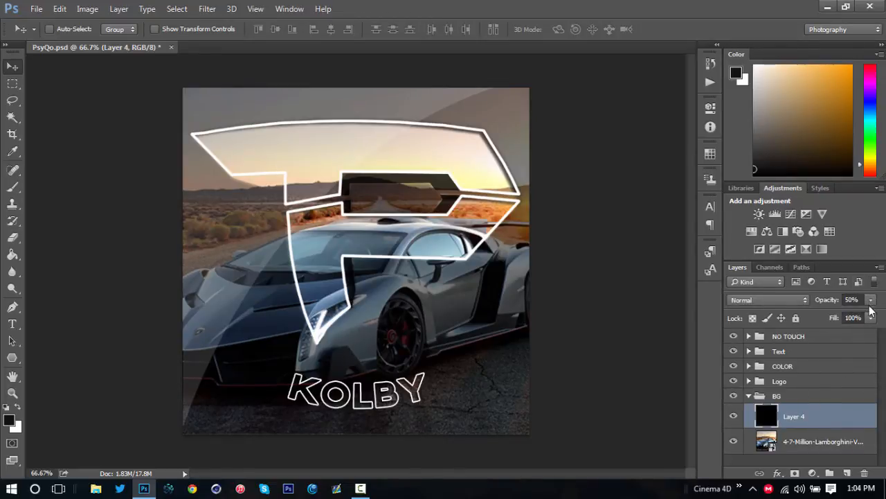
left_click(822, 440)
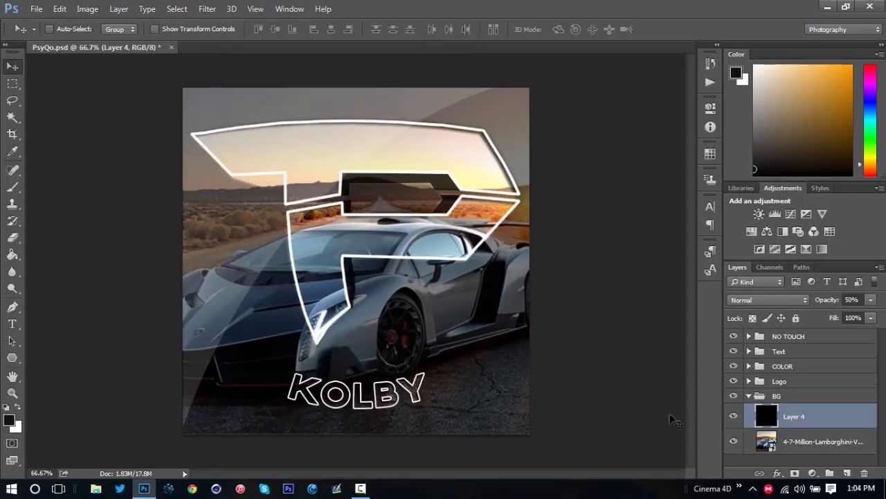
mouse_move(418, 311)
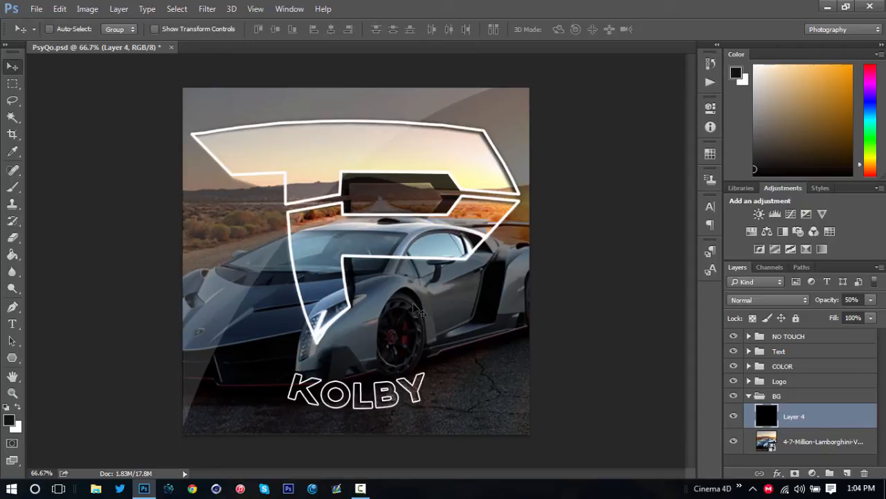
mouse_move(308, 388)
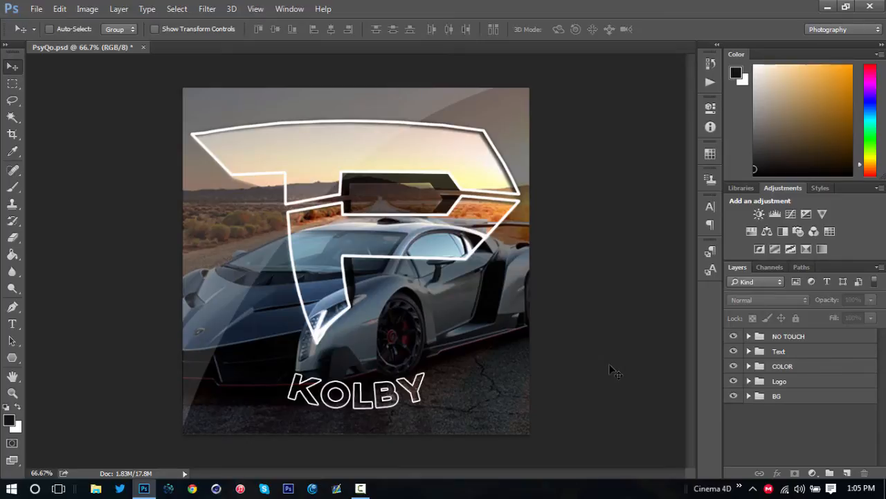
mouse_move(413, 192)
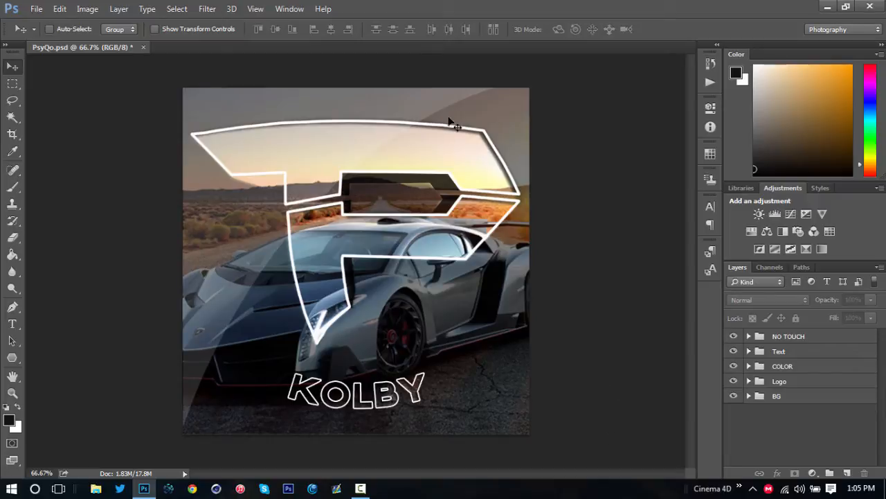
mouse_move(519, 196)
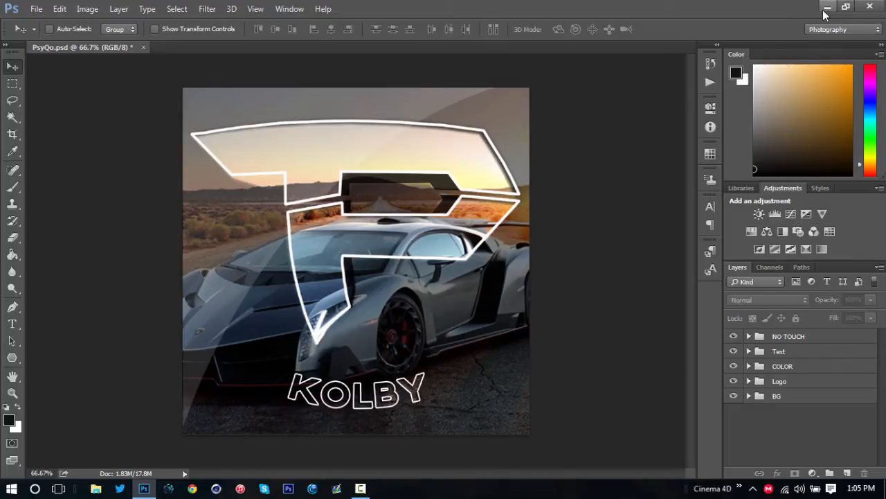
- Minimise Photoshop and select Lamborghini_Logo.svg on the desktop
left_click(845, 6)
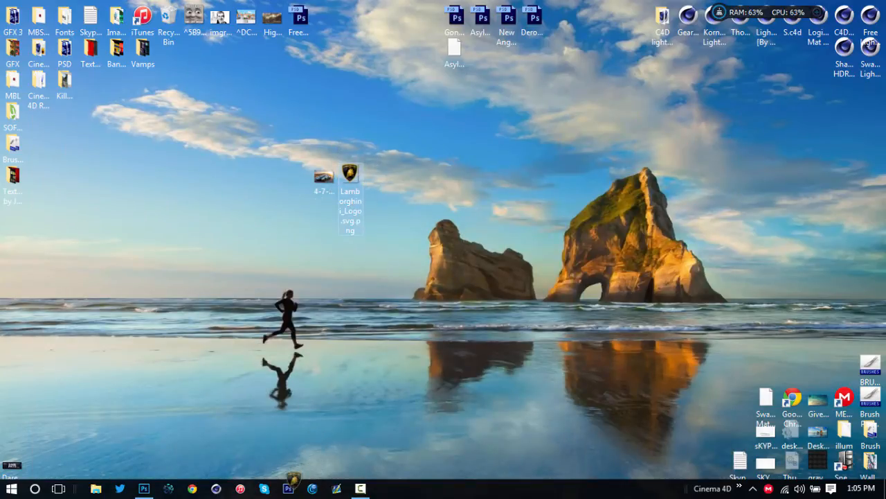
left_click(144, 488)
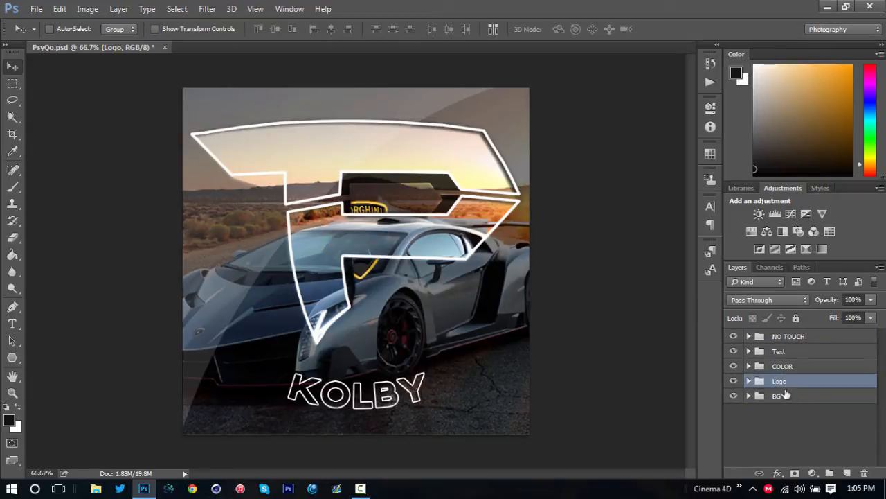
- Scale the placed Lamborghini logo layer to 22.13% so it sits inside the P logo
left_click(748, 380)
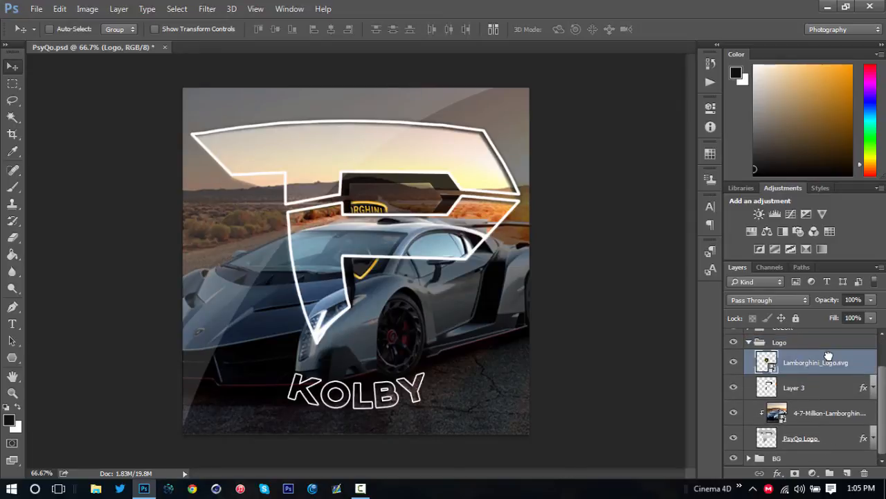
left_click(734, 388)
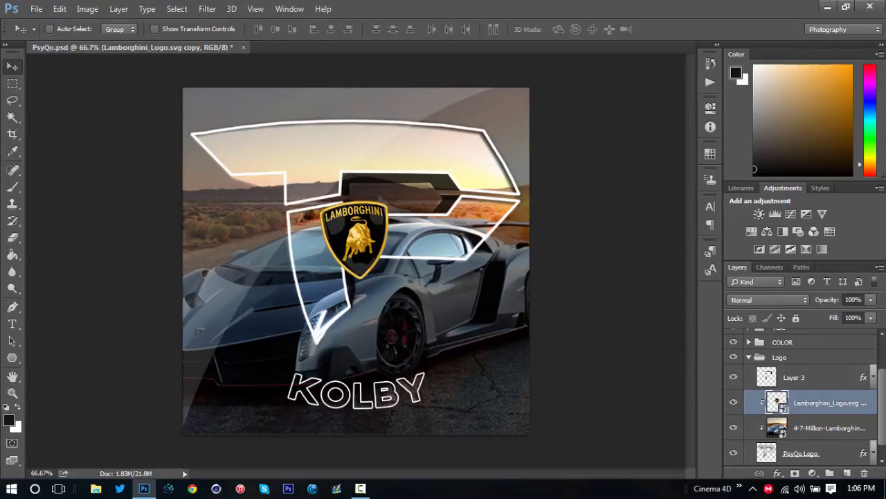
mouse_move(800, 377)
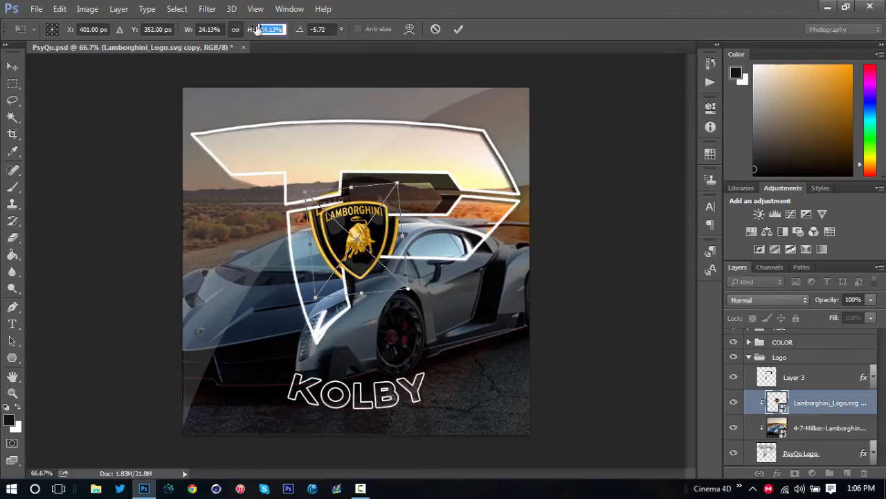
type("22.13%")
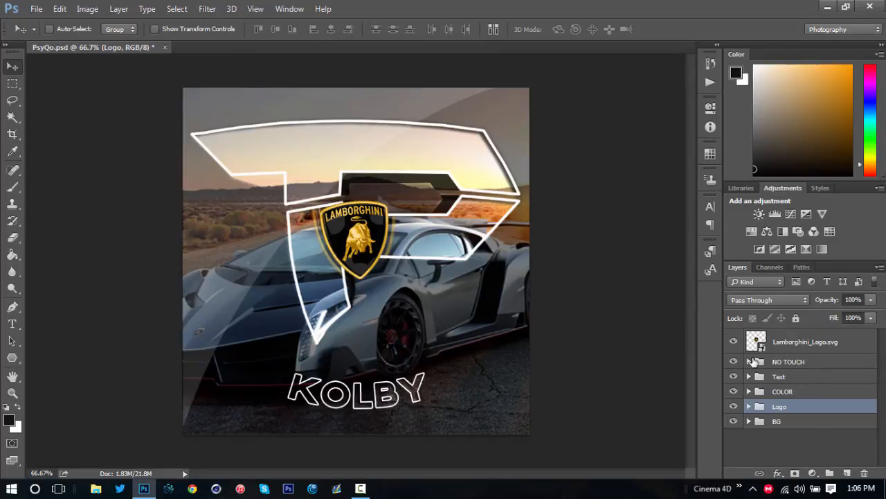
- Select the top logo layer and merge everything visible into a single layer
left_click(805, 341)
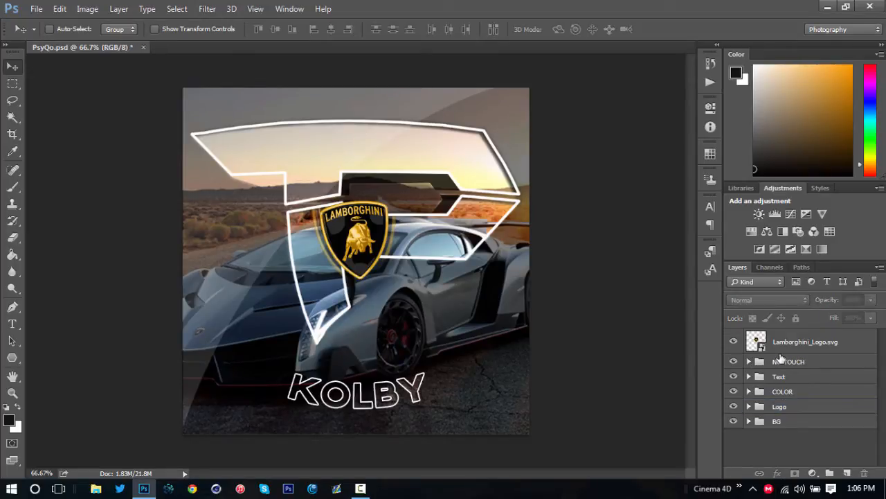
mouse_move(778, 360)
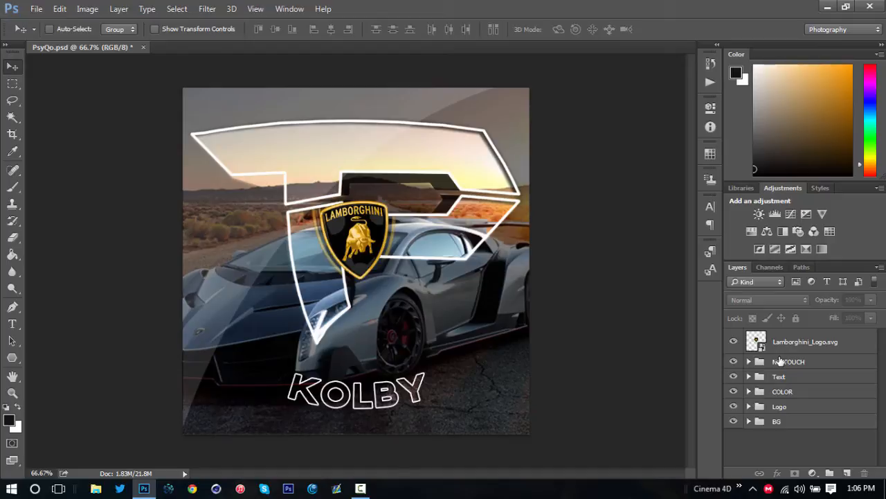
mouse_move(410, 235)
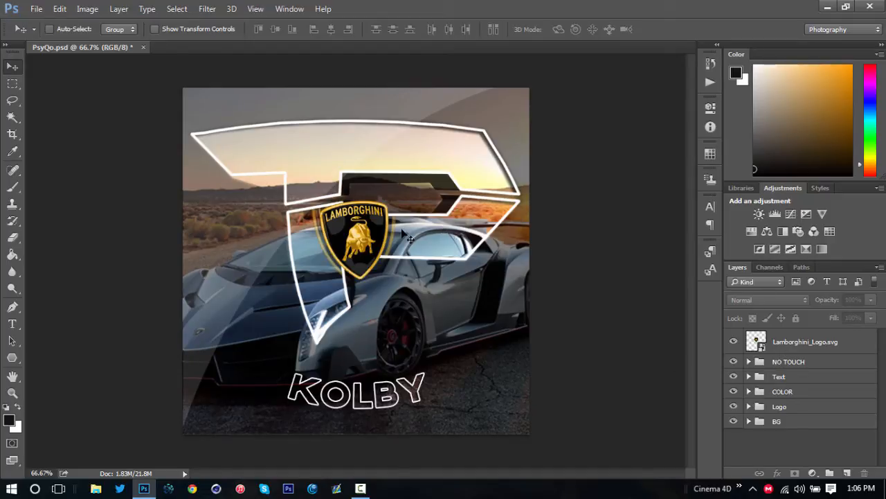
mouse_move(428, 310)
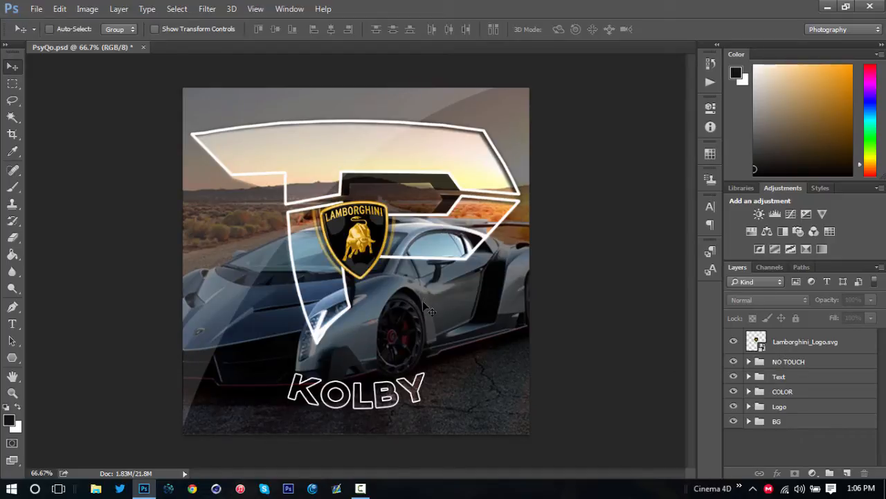
left_click(805, 341)
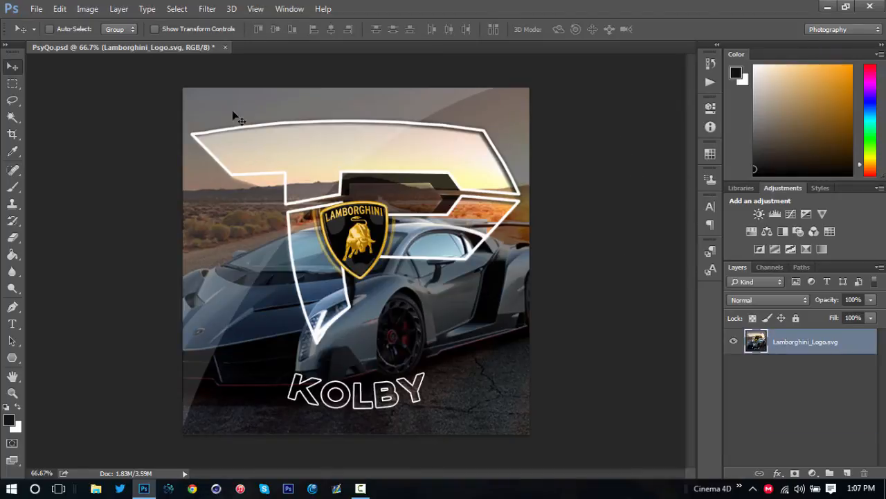
- Launch Filter > Magic Bullet > PhotoLooks on the avatar and go to the Matte stage
left_click(208, 9)
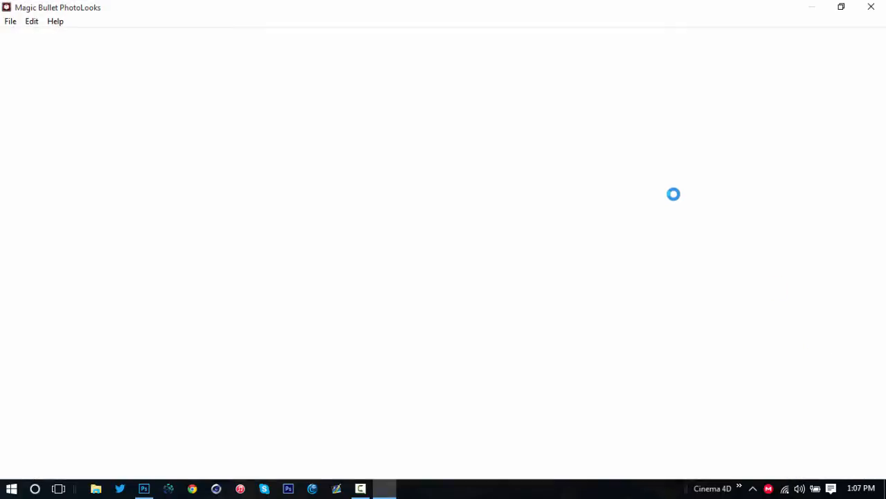
mouse_move(476, 396)
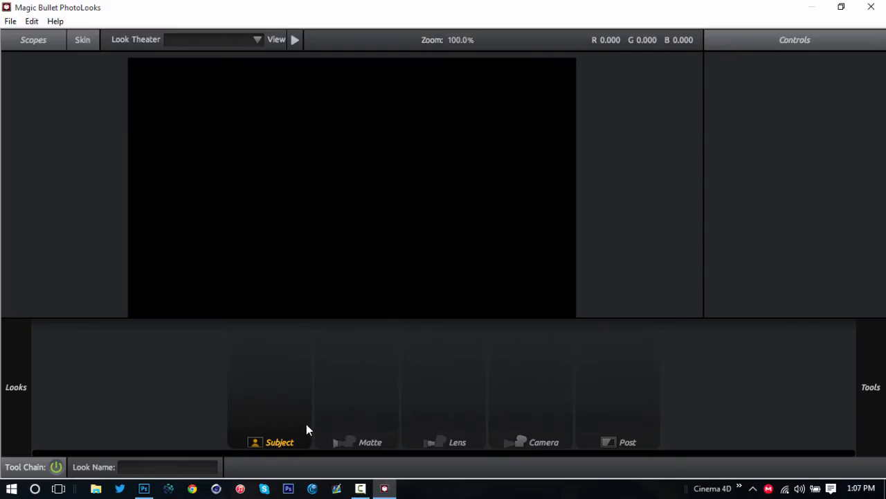
mouse_move(313, 327)
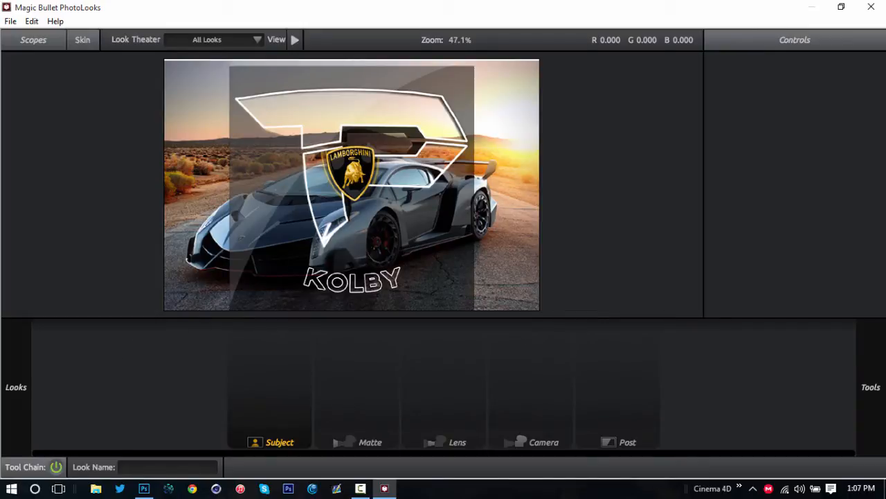
mouse_move(343, 442)
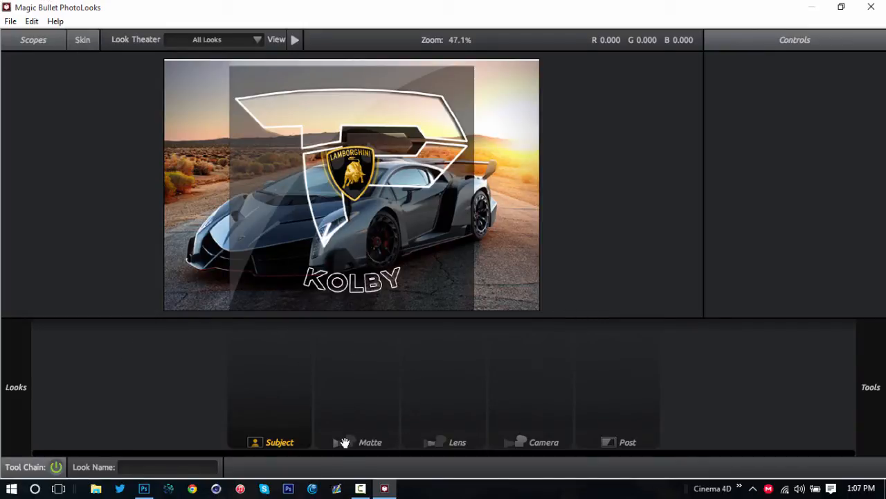
left_click(371, 442)
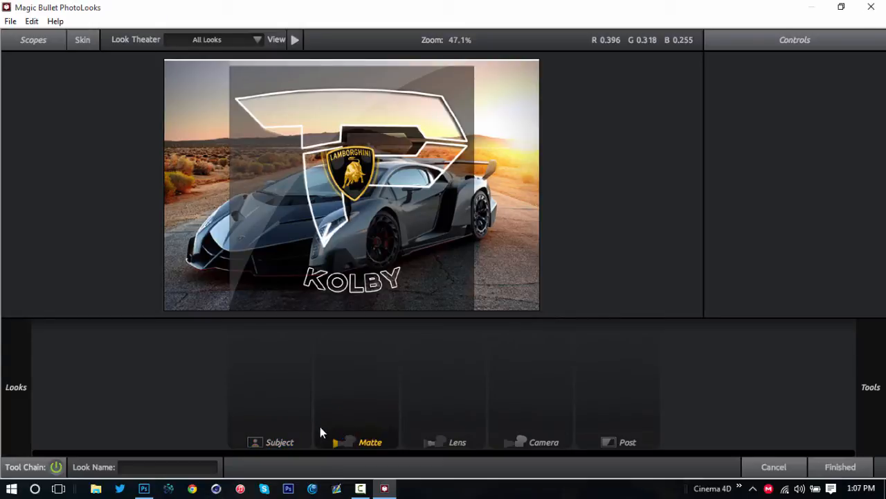
mouse_move(294, 441)
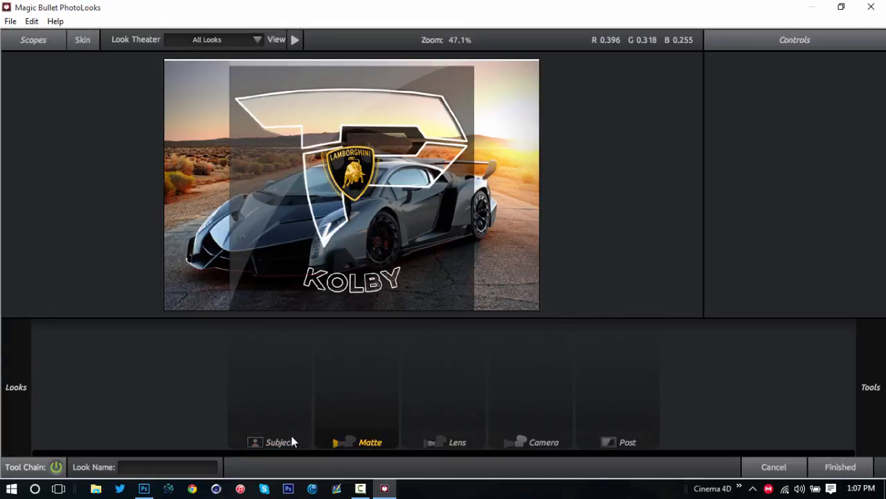
mouse_move(283, 427)
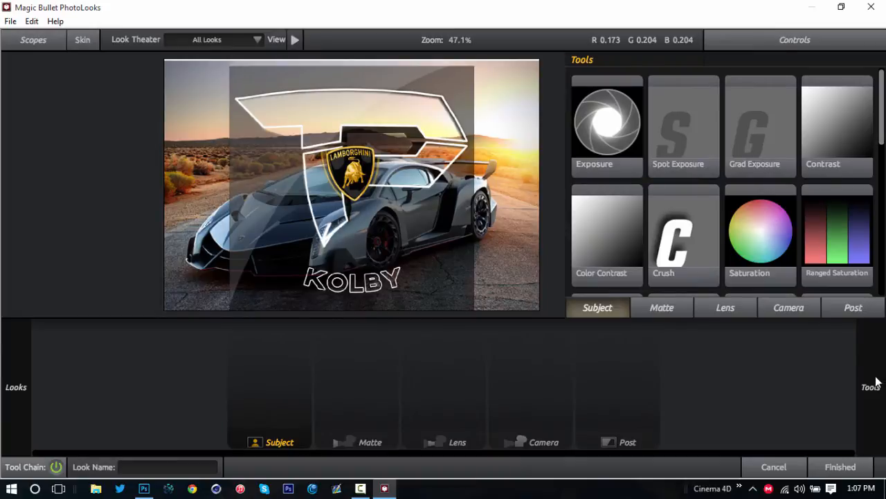
- Add the Pop tool to the Subject stage at 100% pop and 300% size
scroll("down", 3)
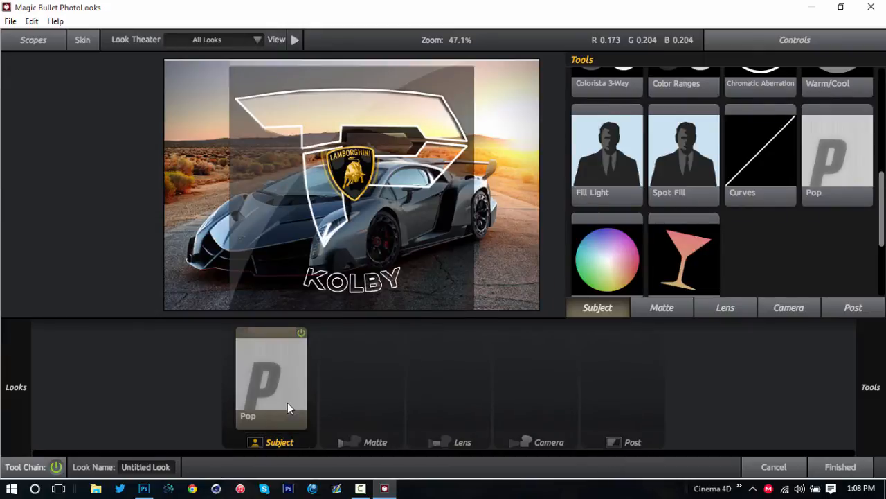
left_click(270, 374)
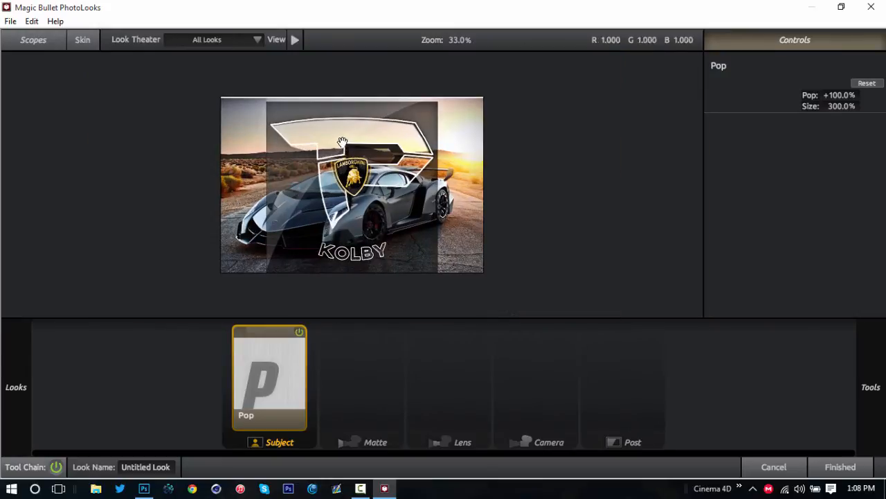
scroll("up", 3)
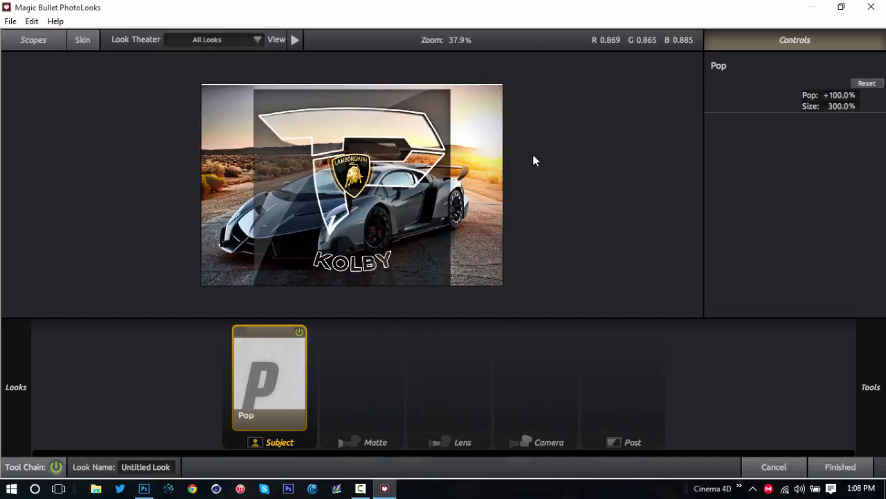
mouse_move(368, 357)
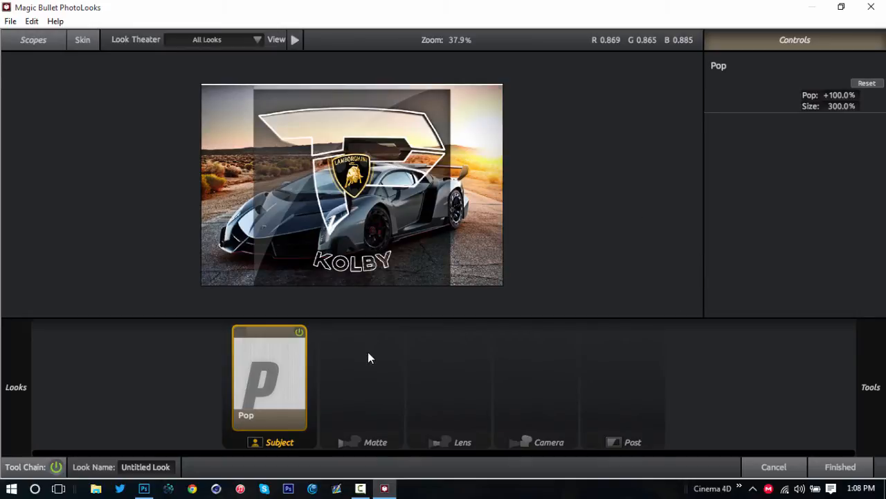
- Browse the Subject effect tools in the Tools drawer down to the Crush controls
left_click(463, 442)
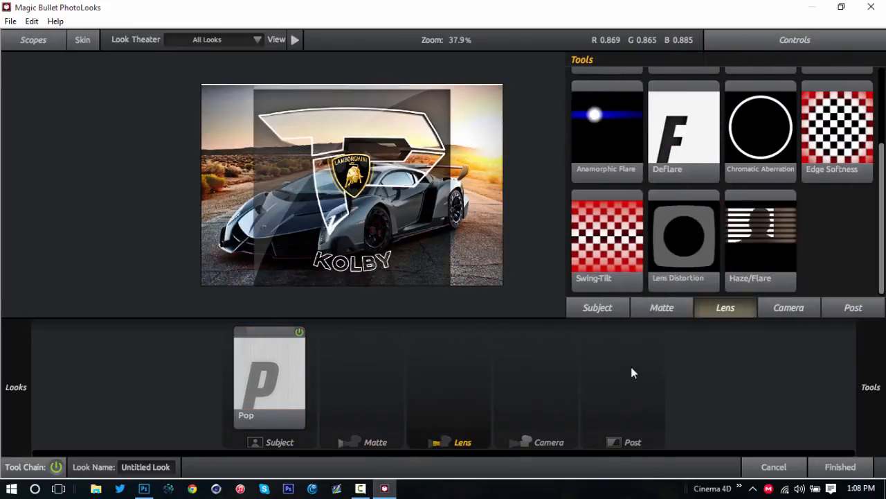
left_click(597, 308)
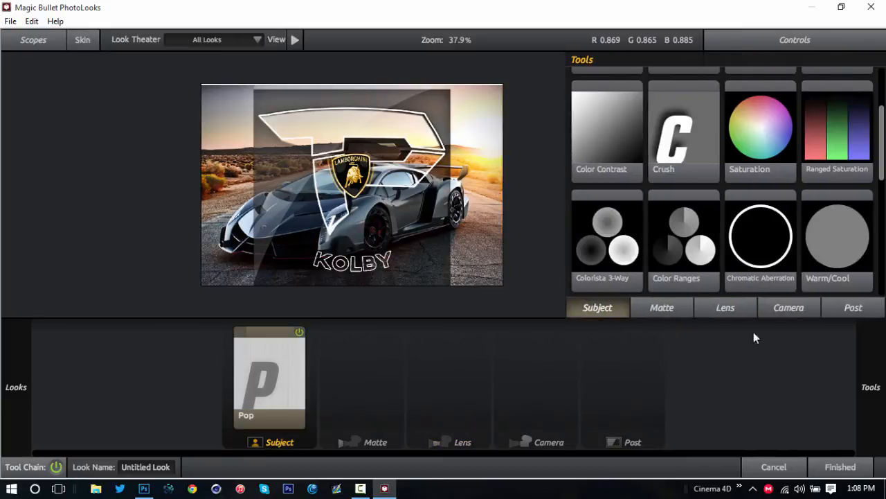
scroll("down", 3)
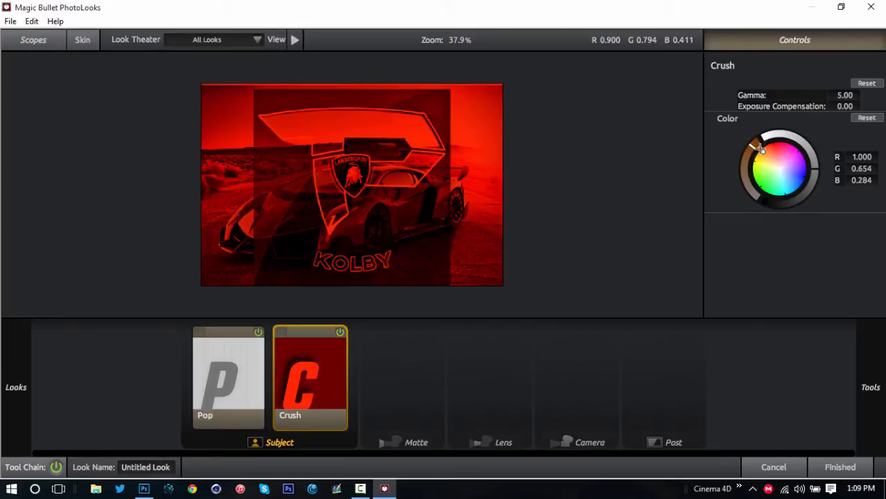
- Shift the Crush tint from strong orange to a pale warm yellow and raise gamma to 9.65
left_click_drag(759, 147, 776, 163)
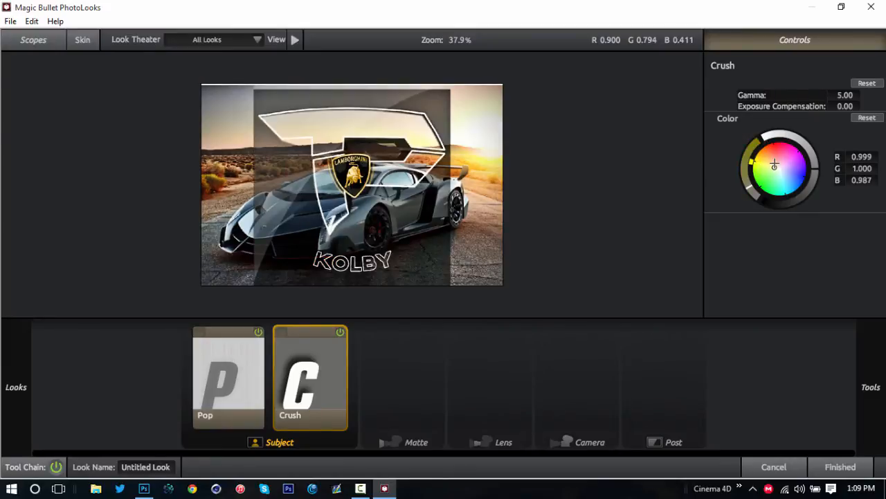
left_click_drag(775, 164, 767, 158)
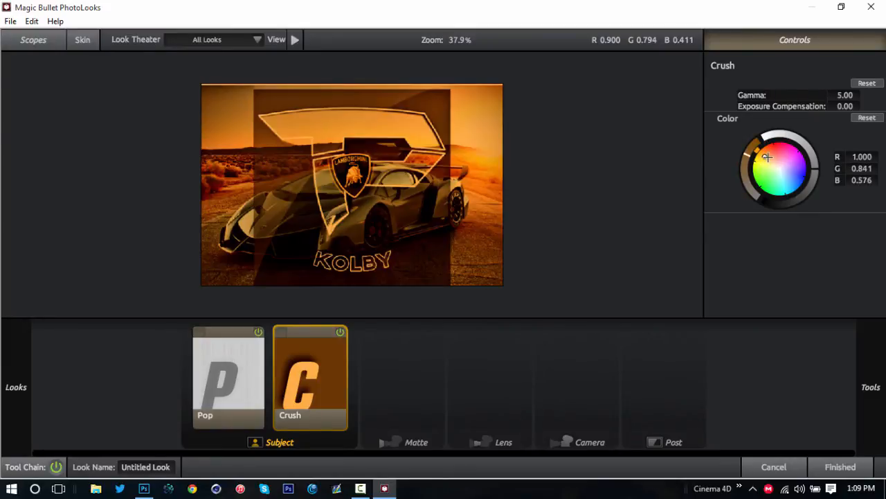
left_click_drag(768, 158, 770, 163)
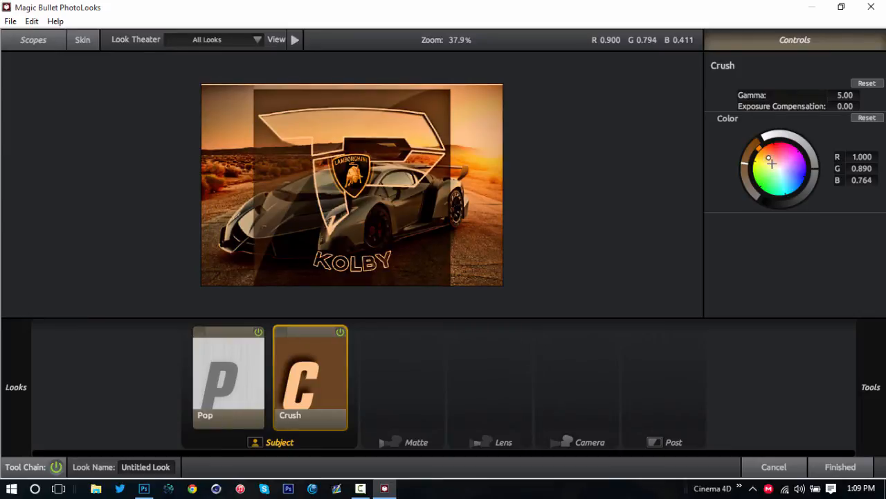
left_click_drag(771, 160, 768, 158)
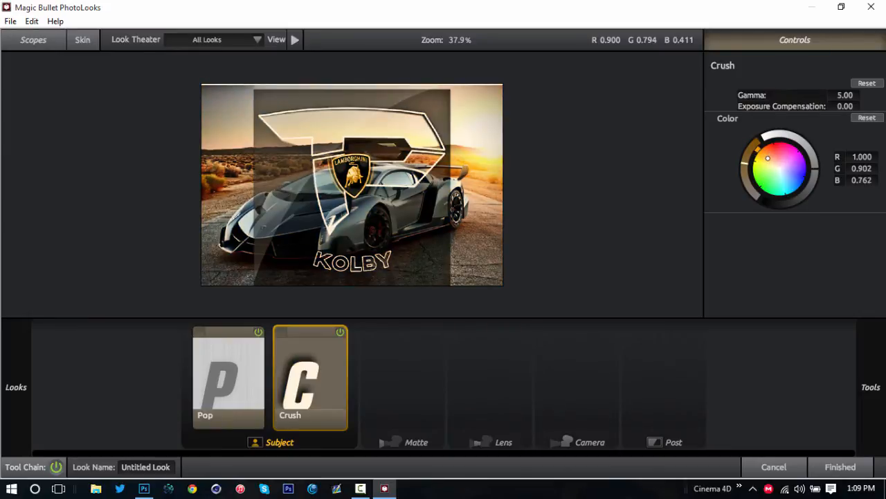
left_click_drag(767, 158, 770, 161)
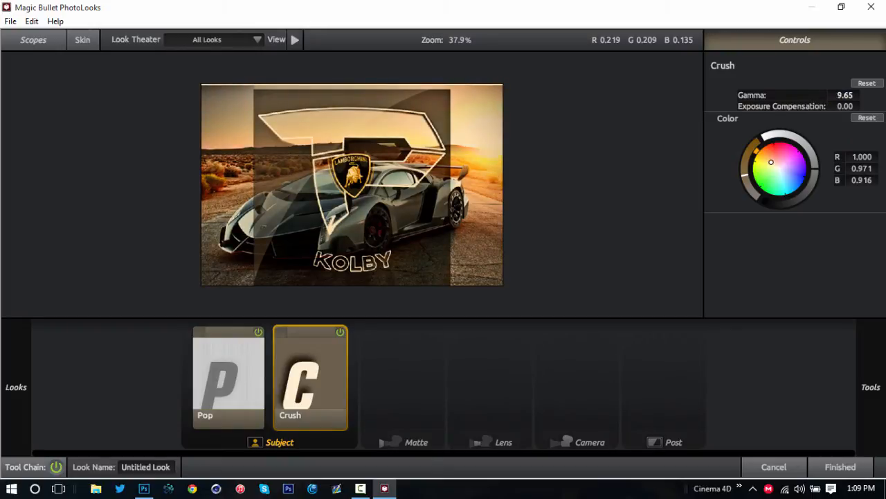
left_click_drag(845, 94, 831, 94)
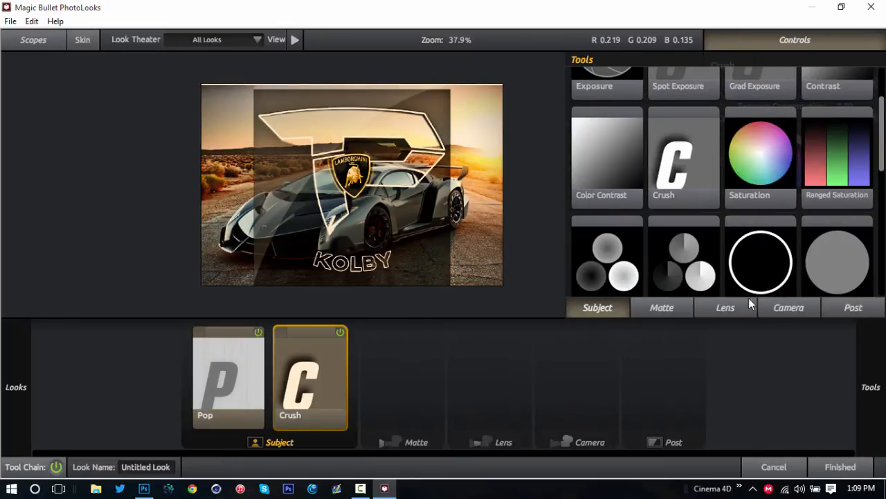
- Switch the Tools drawer to the Lens effect tools
left_click(724, 308)
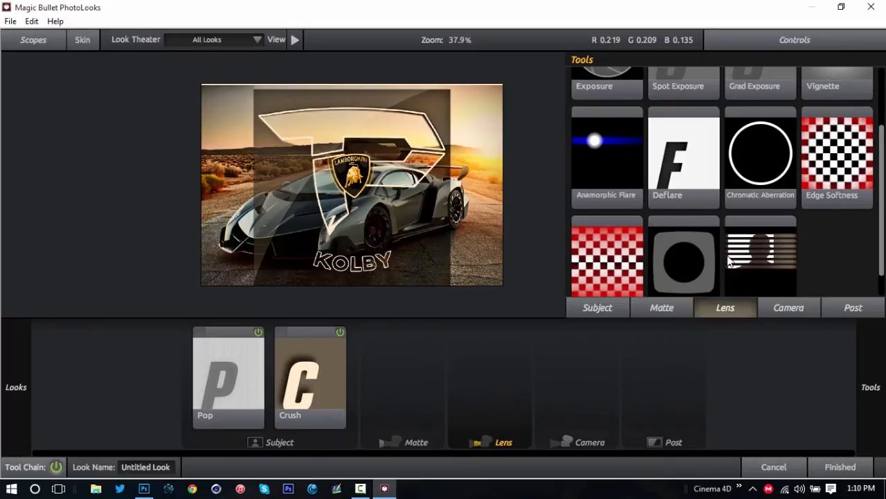
scroll("down", 3)
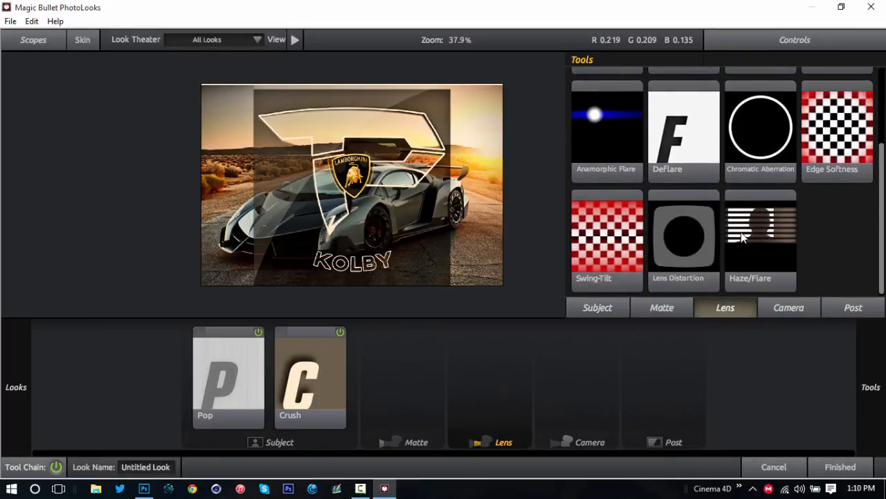
mouse_move(726, 248)
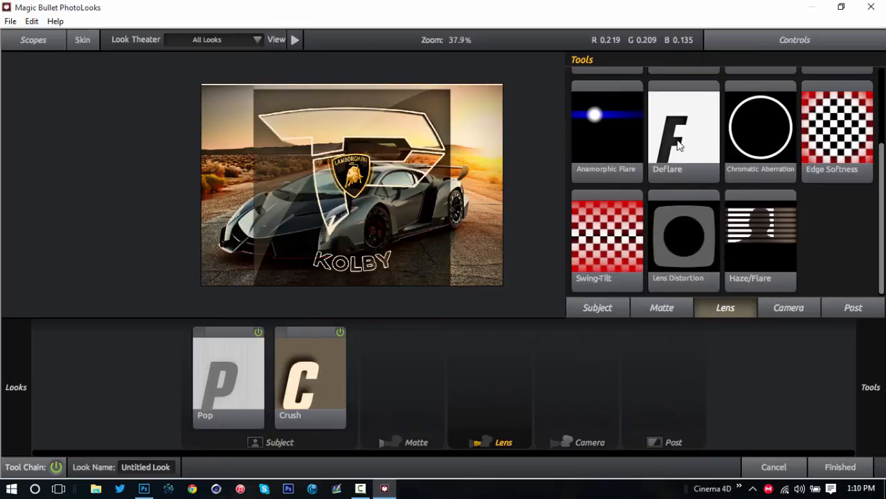
mouse_move(715, 234)
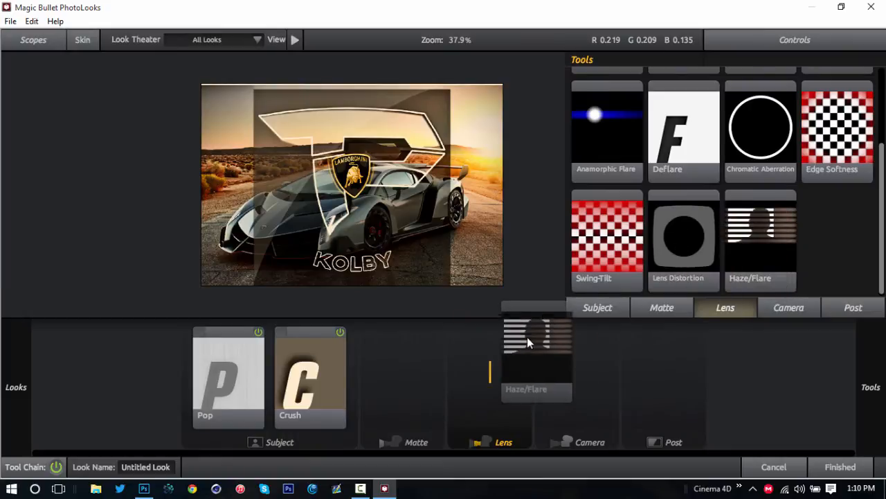
- Add Haze/Flare to the Lens stage and toggle Pop, Crush and Haze/Flare off and on to compare
left_click(537, 353)
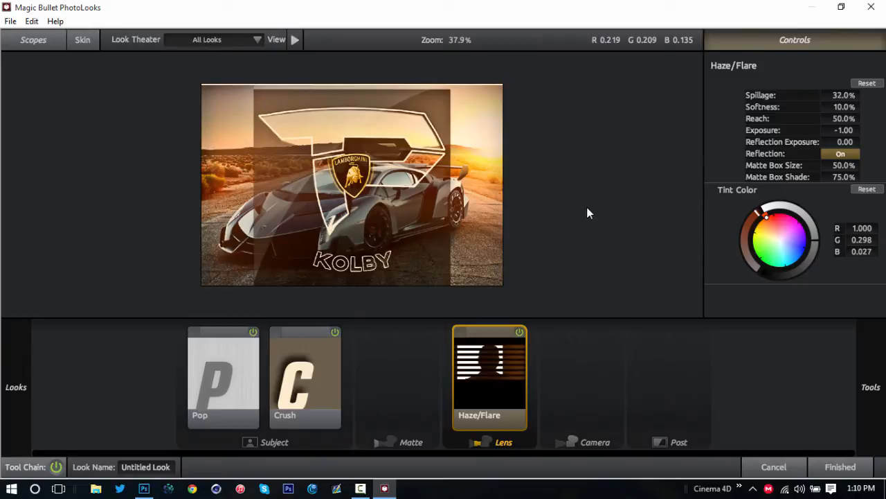
mouse_move(541, 150)
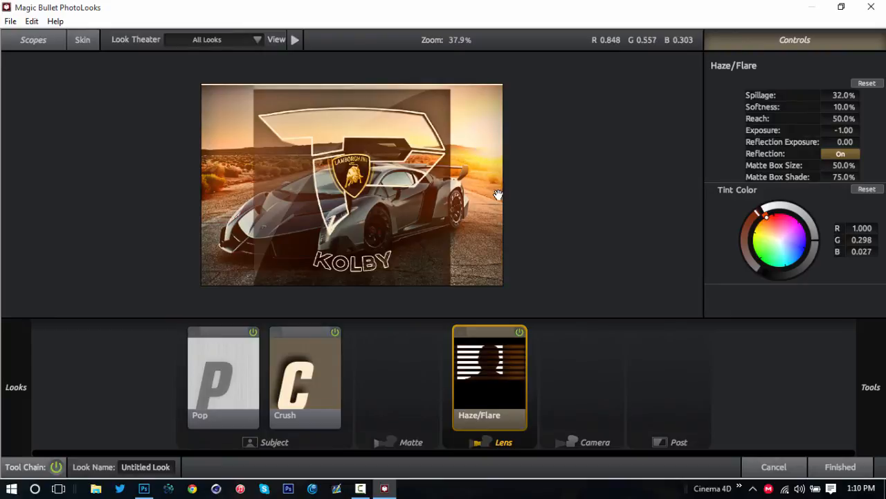
mouse_move(589, 356)
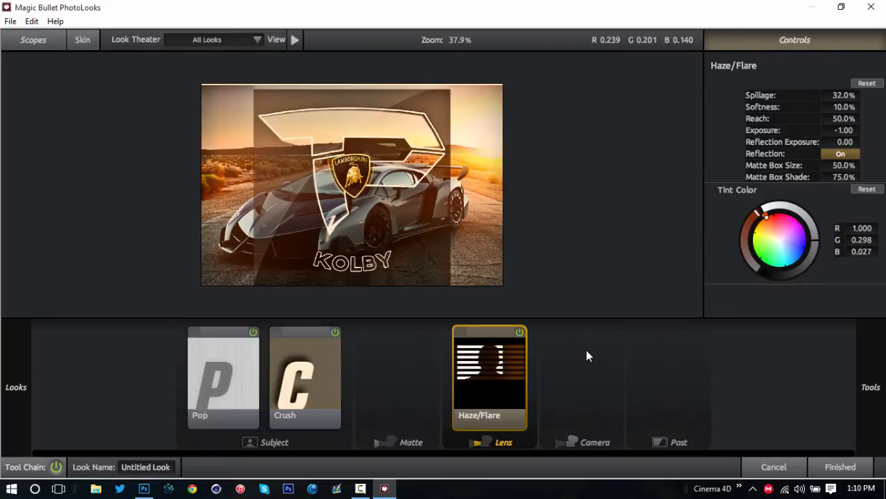
mouse_move(515, 338)
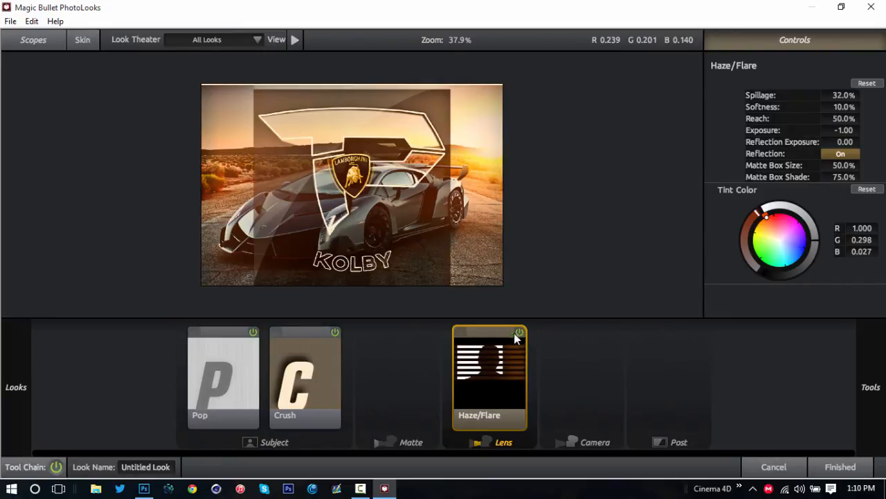
left_click(304, 377)
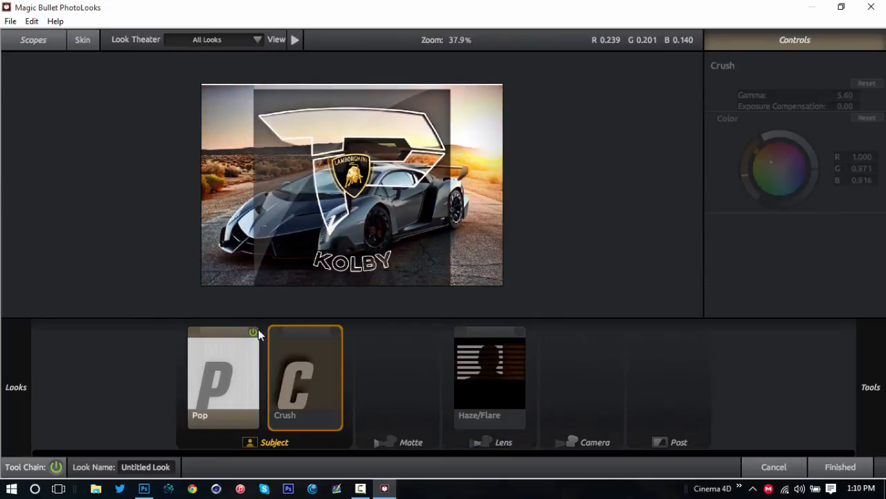
left_click(223, 377)
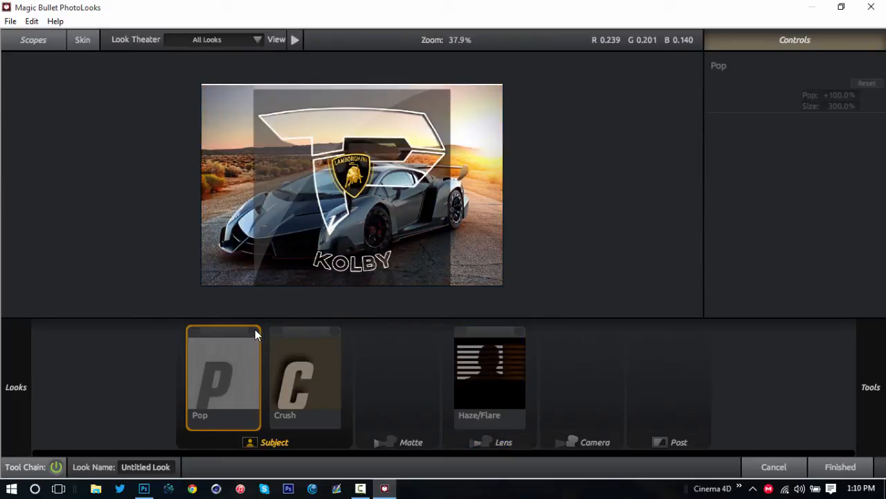
left_click(253, 333)
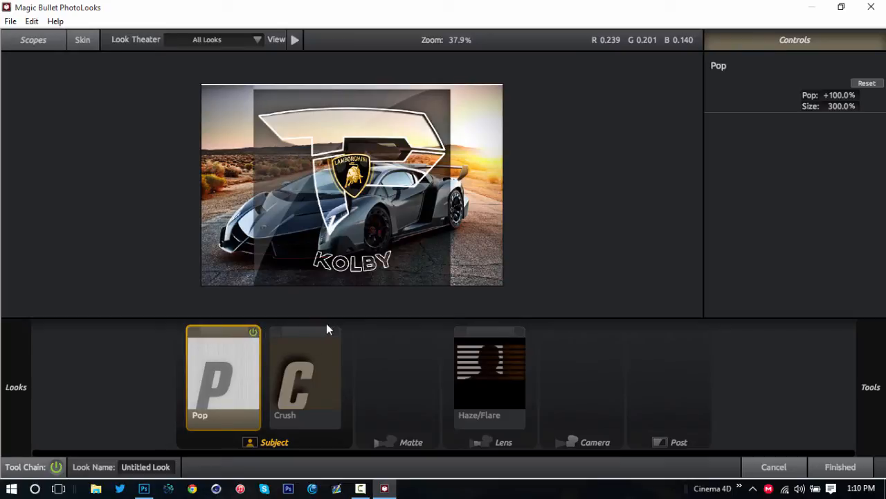
left_click(305, 377)
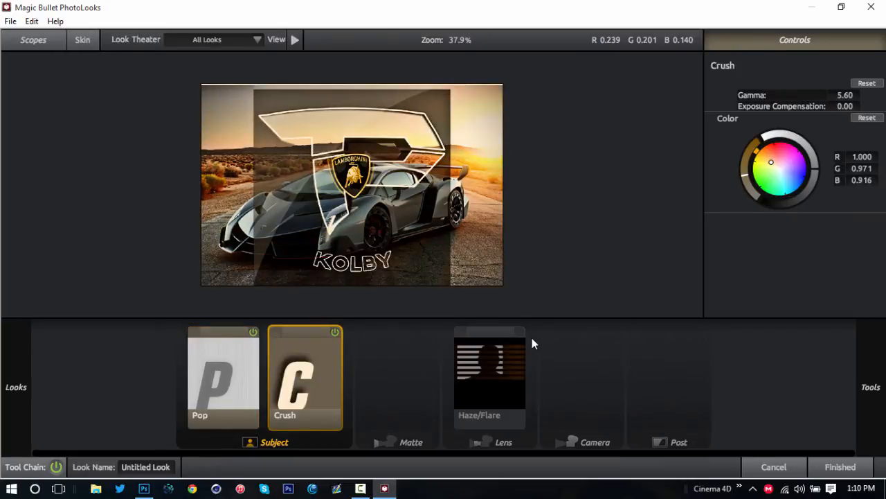
left_click(491, 376)
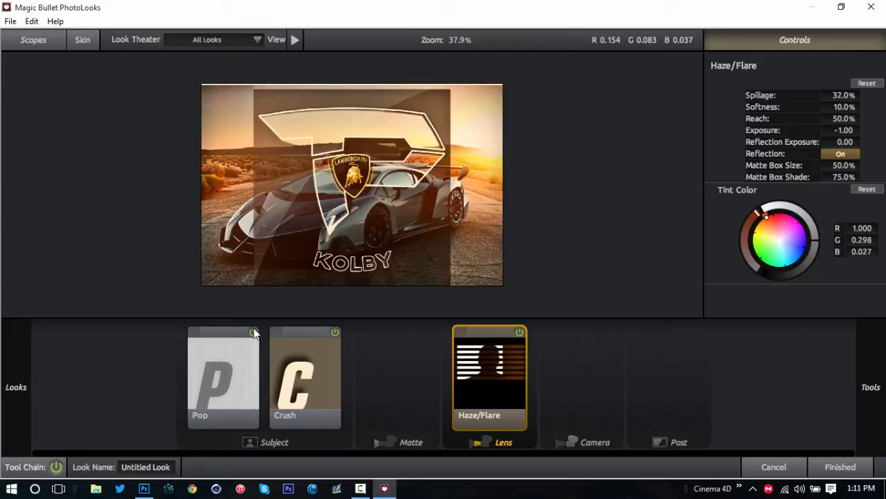
- Compare again with Pop and Crush disabled, then re-enable both effects
left_click(223, 376)
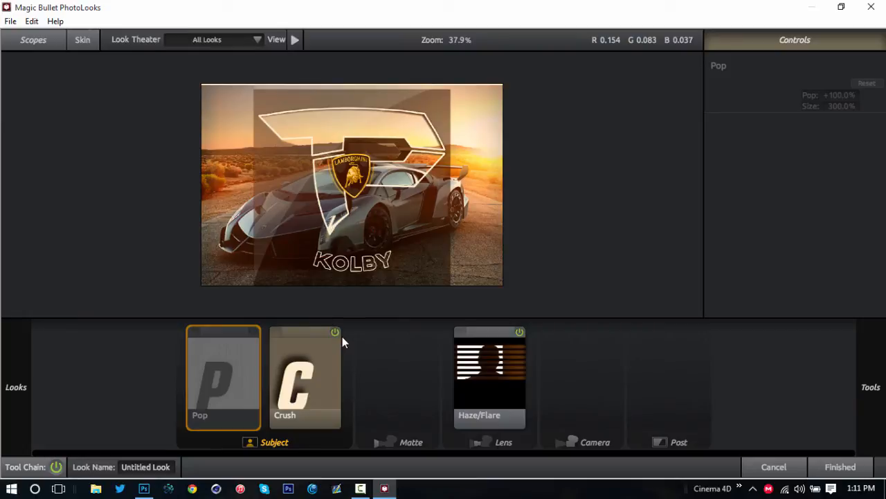
left_click(490, 374)
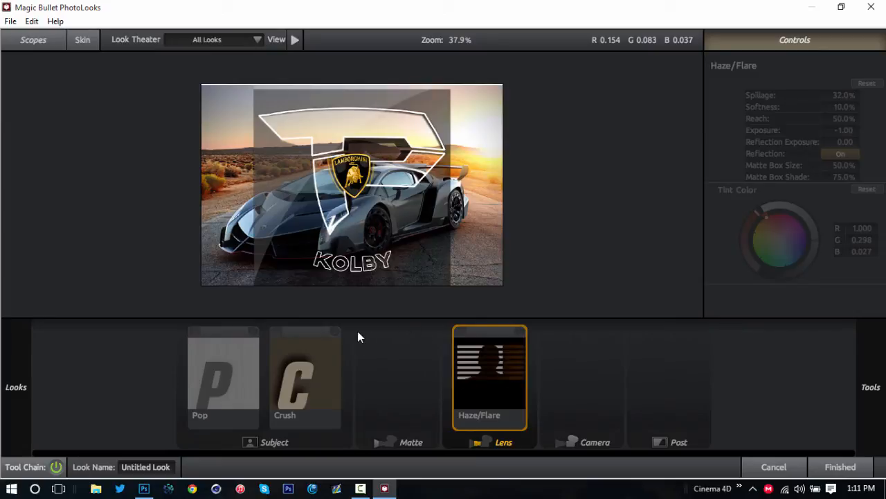
left_click(518, 332)
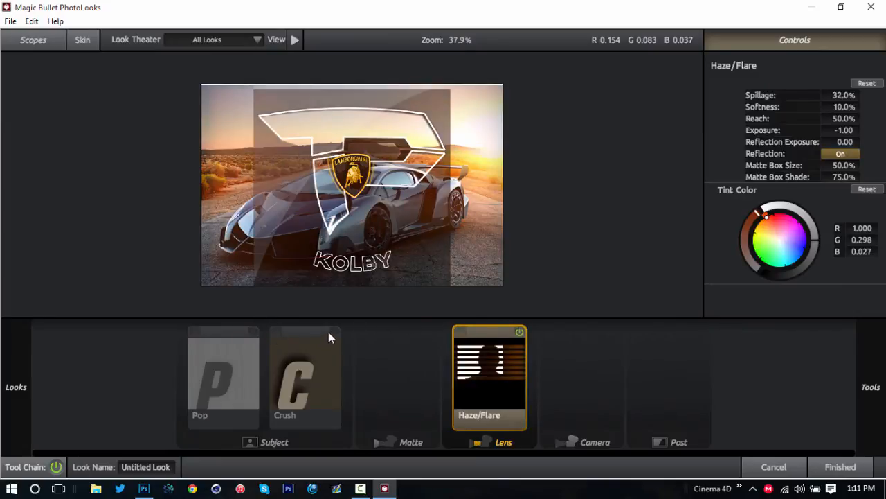
left_click(305, 377)
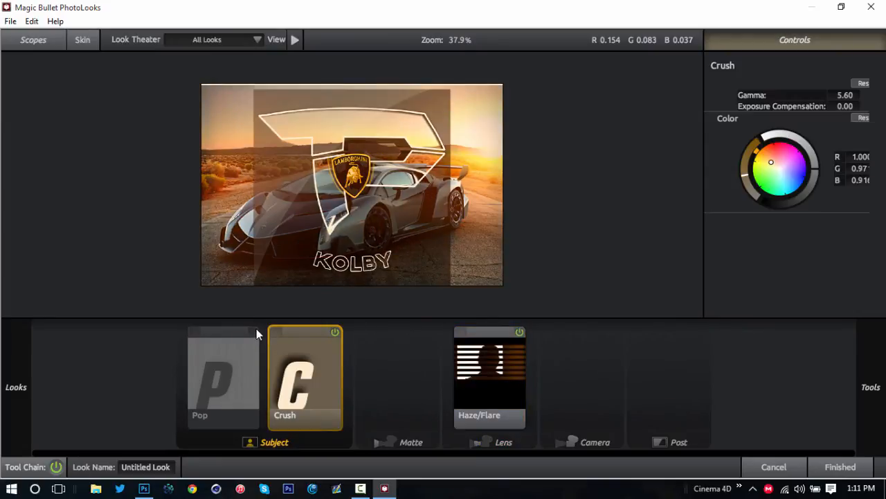
left_click(223, 377)
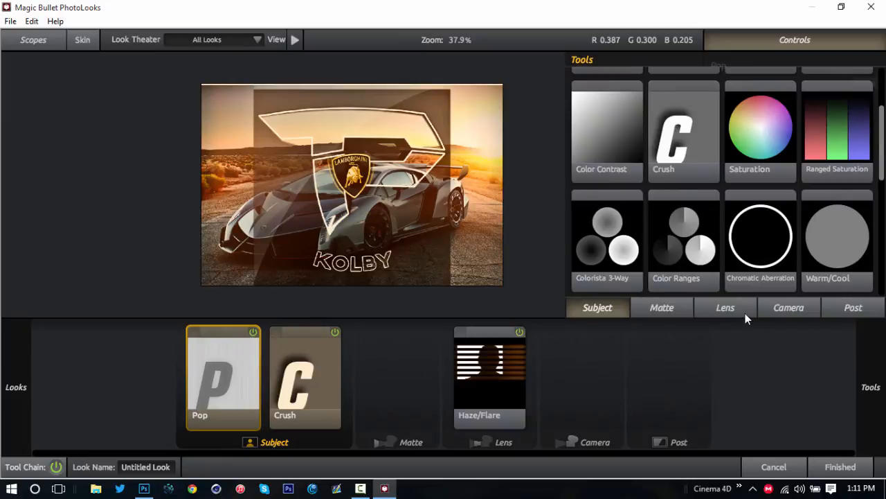
- Add Lens Distortion to the Lens stage after Haze/Flare
left_click(726, 308)
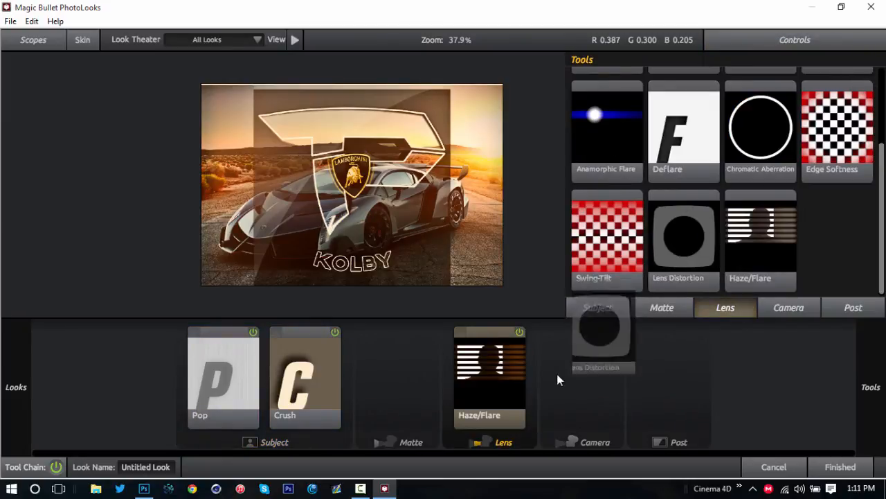
left_click(684, 235)
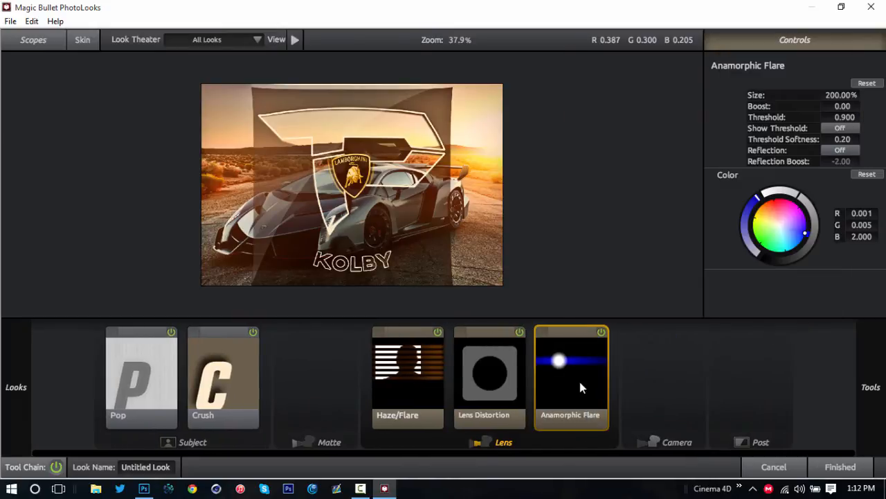
mouse_move(571, 349)
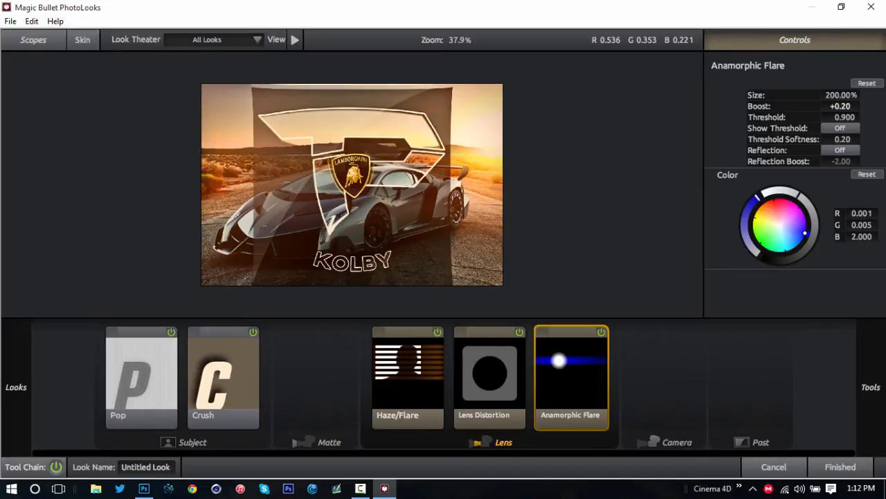
- Tune the orange Anamorphic Flare's boost down to about -2.60
left_click_drag(842, 106, 852, 105)
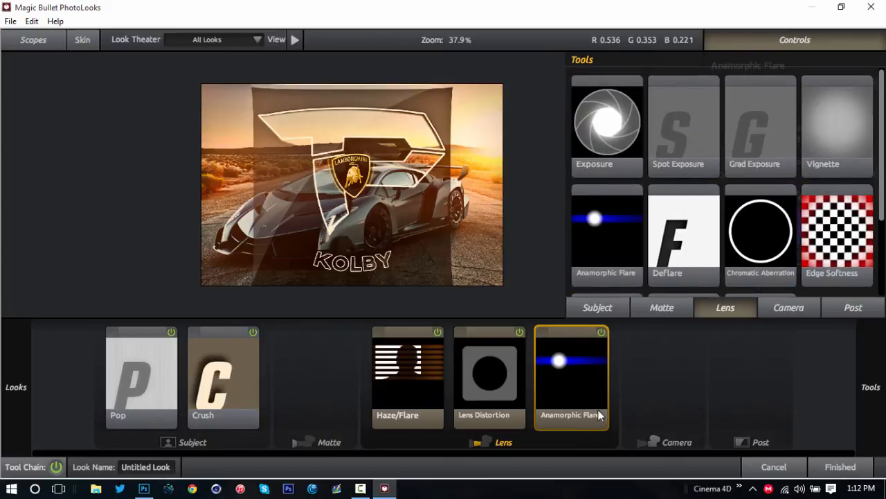
left_click(571, 374)
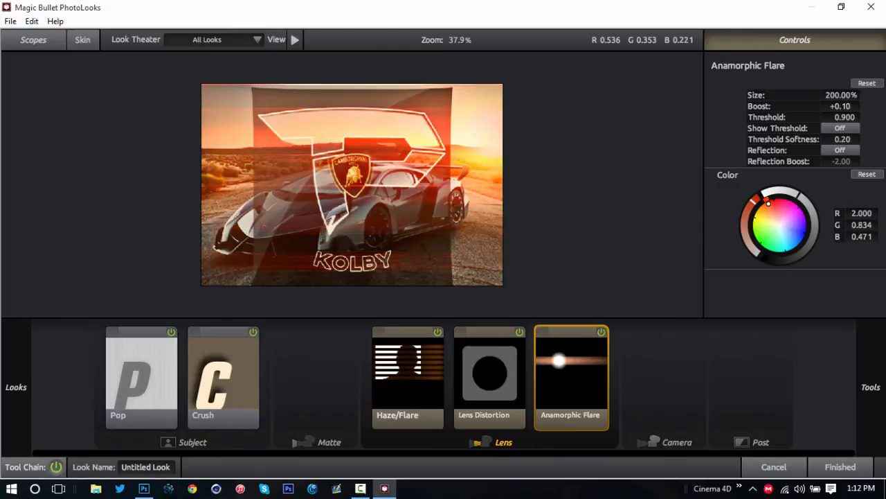
left_click_drag(842, 105, 818, 105)
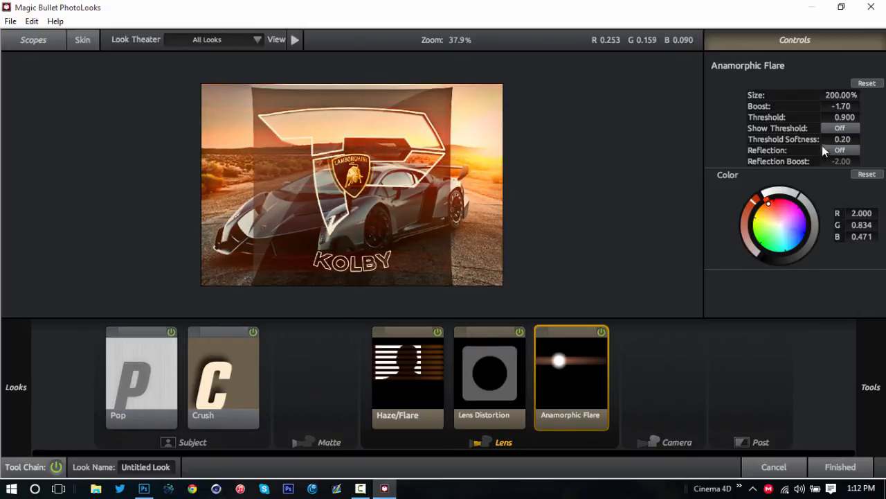
left_click_drag(843, 105, 817, 105)
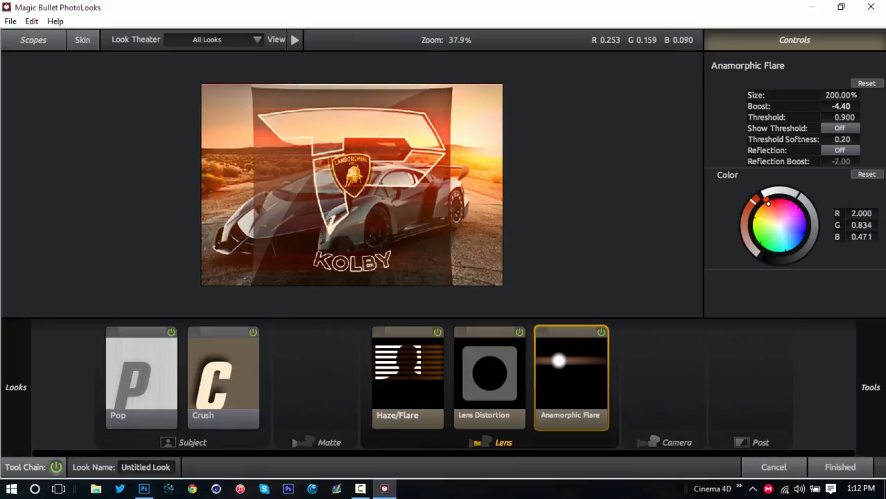
left_click_drag(842, 105, 852, 106)
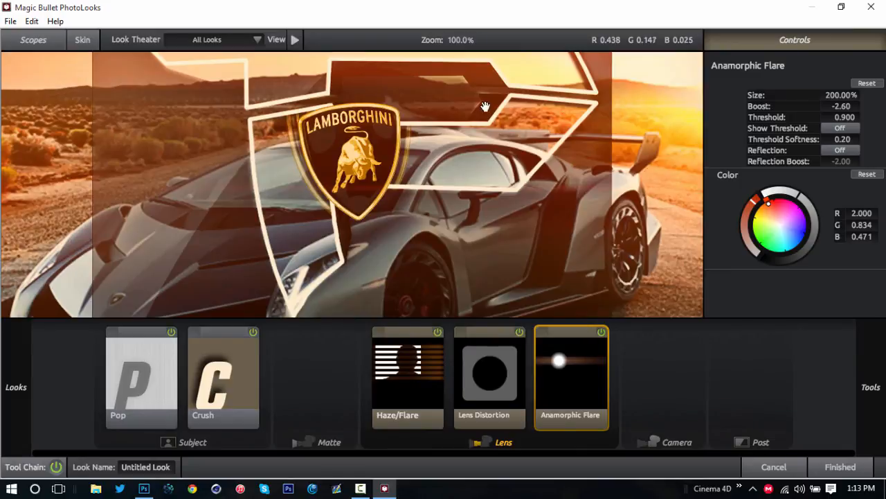
- Shrink the Anamorphic Flare to about 90% size with boost -1.30 and threshold 0.880
left_click_drag(485, 108, 277, 186)
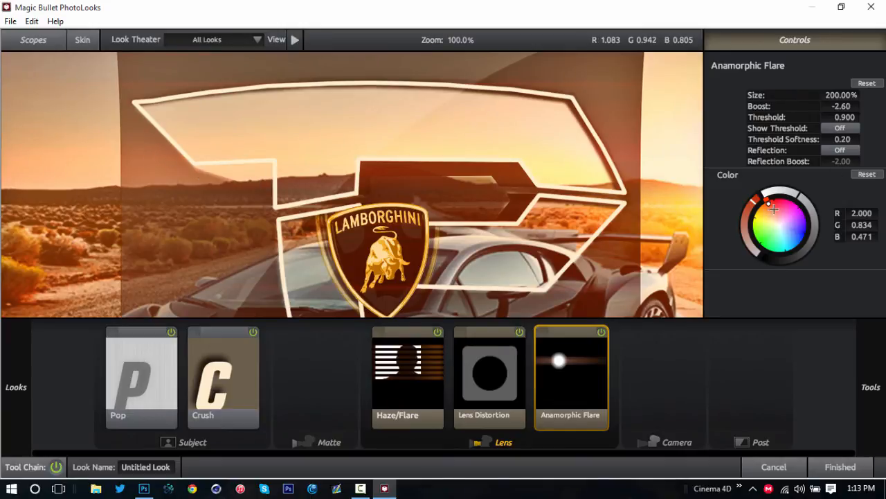
left_click_drag(767, 203, 762, 205)
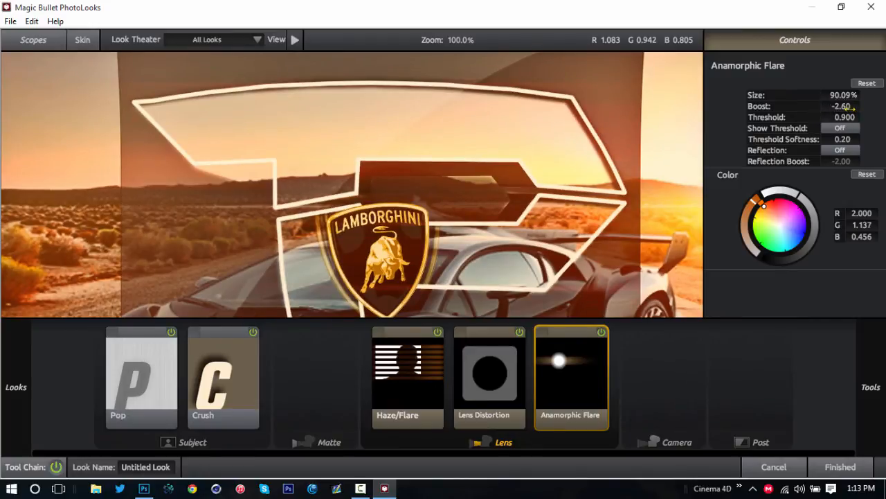
left_click_drag(842, 105, 858, 105)
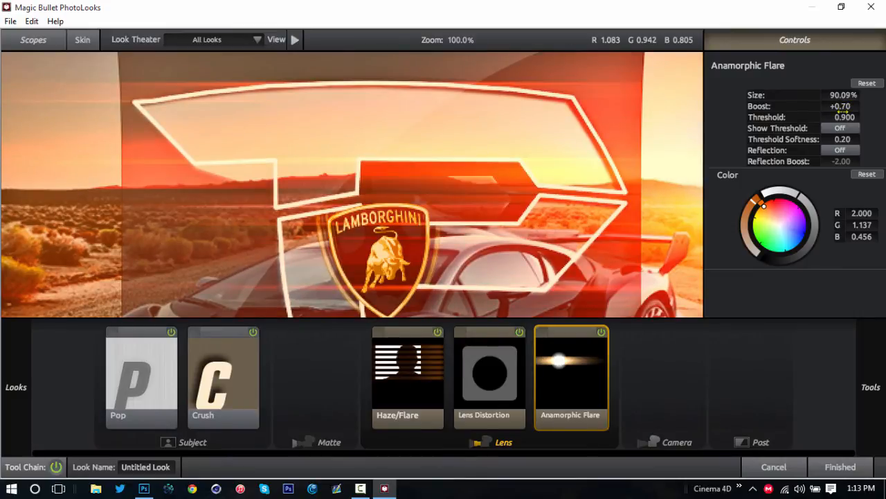
left_click_drag(841, 105, 840, 118)
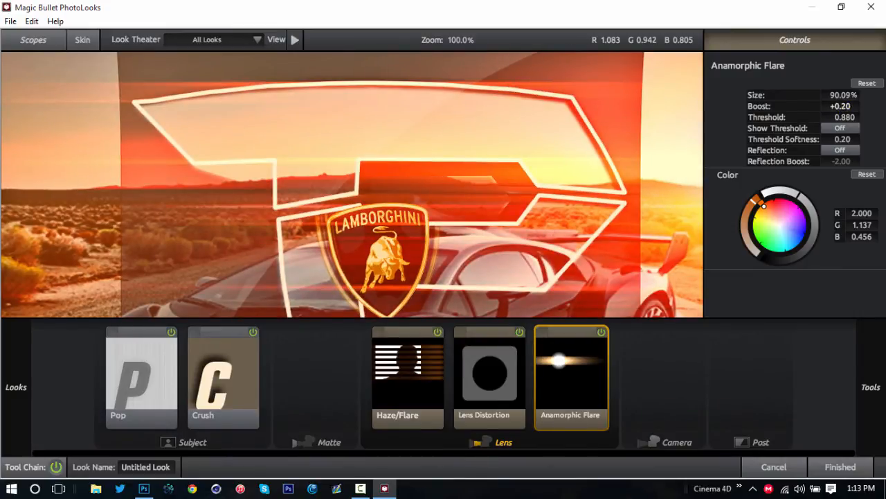
left_click_drag(842, 106, 817, 105)
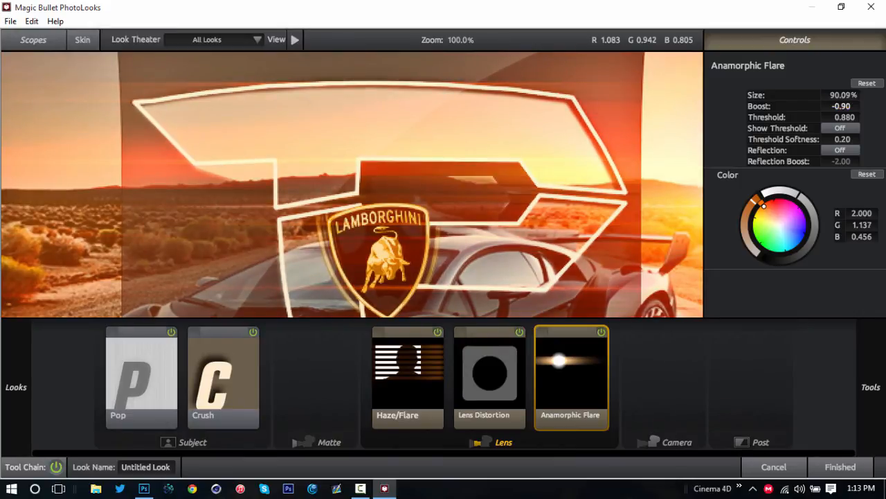
left_click_drag(842, 106, 829, 106)
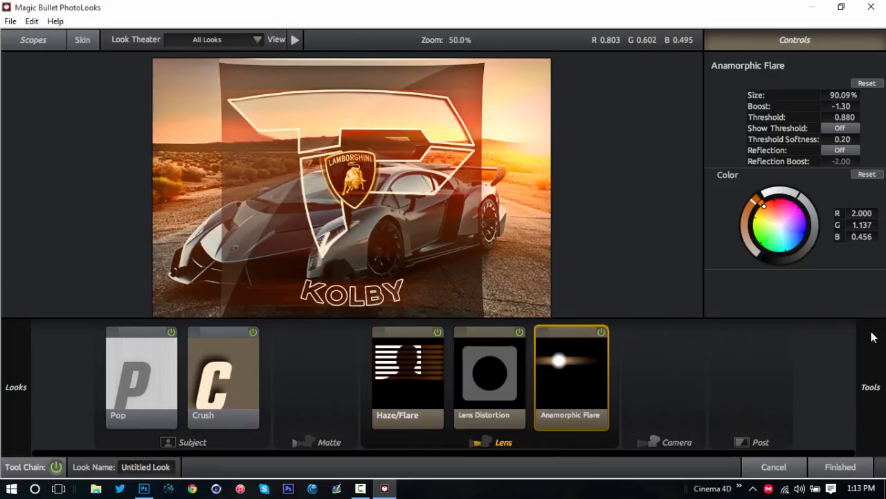
- Add a Chromatic Aberration tool after the Anamorphic Flare in the Lens stage
left_click(870, 387)
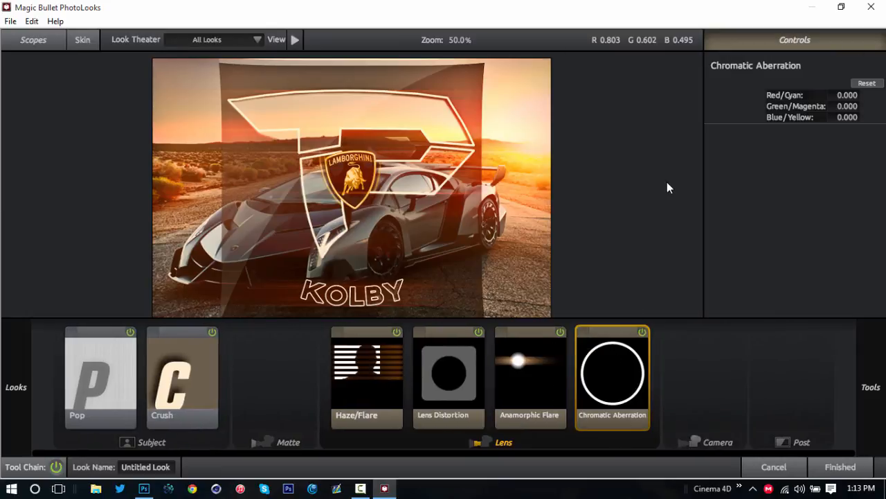
mouse_move(563, 229)
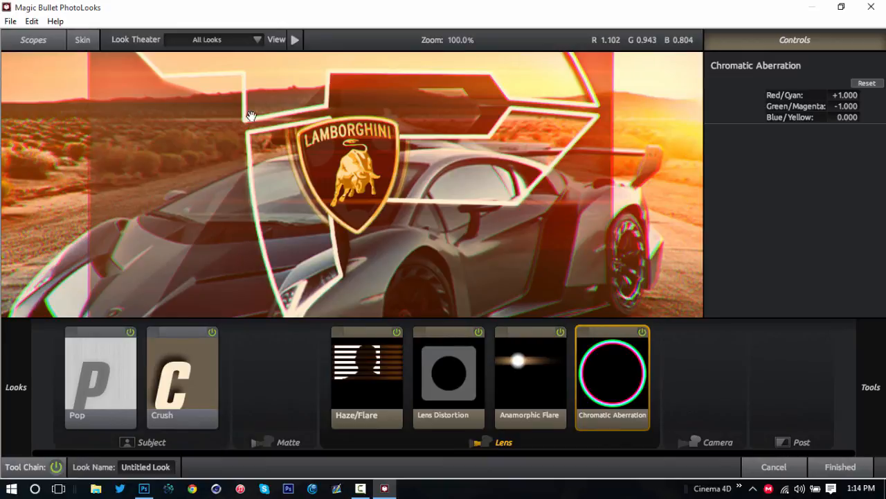
mouse_move(347, 197)
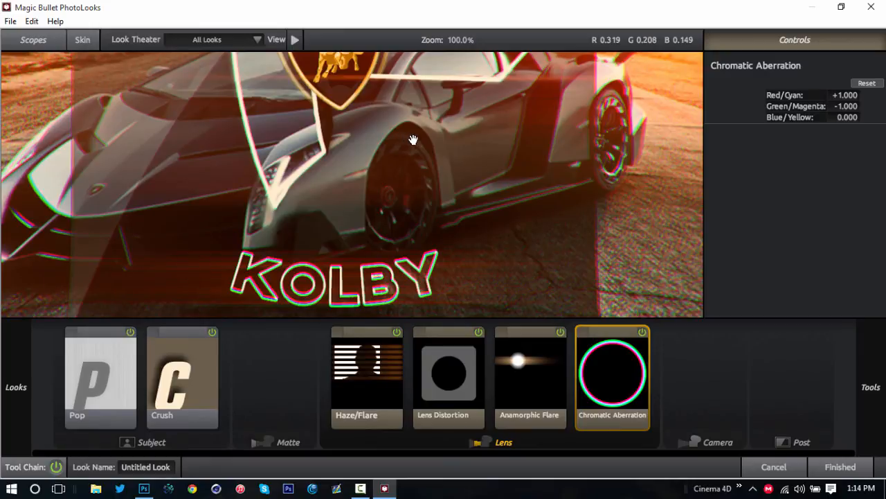
mouse_move(499, 235)
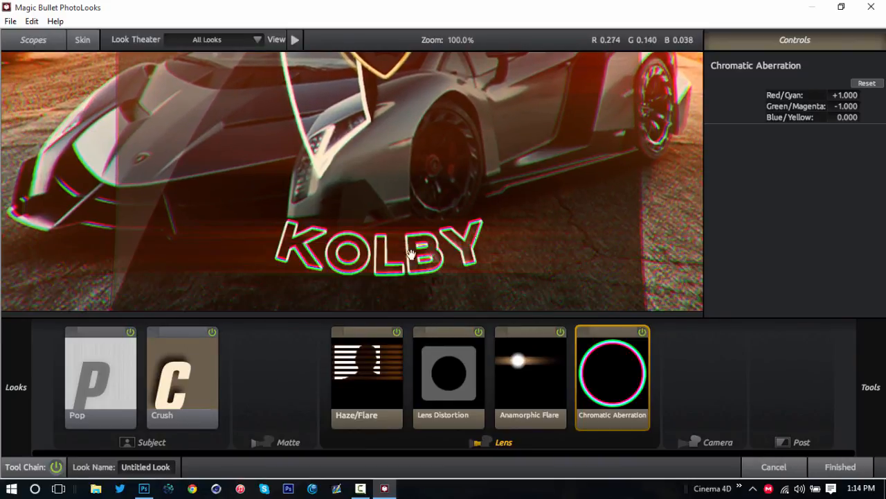
mouse_move(335, 181)
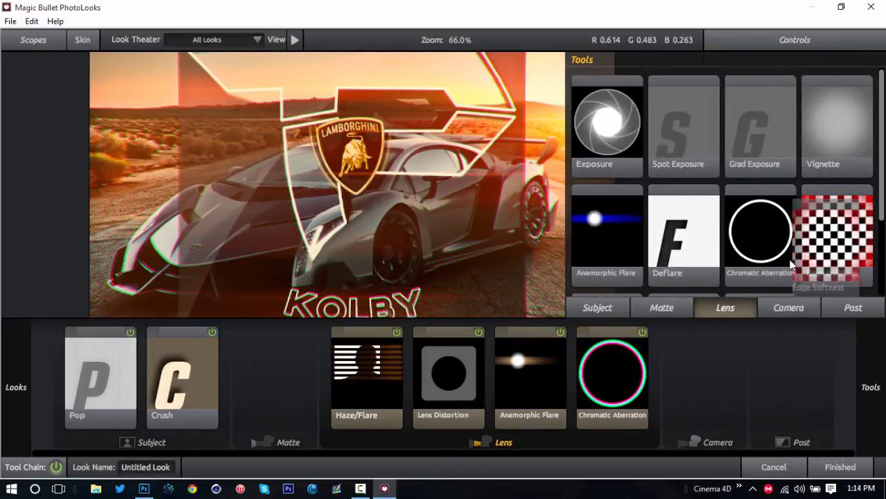
- Add Edge Softness to the Lens stage and switch to the Post tools
left_click(836, 235)
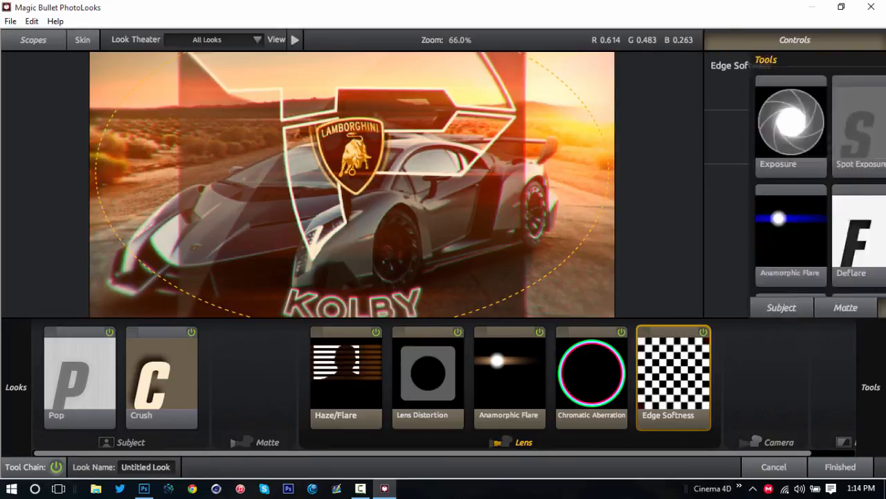
left_click(725, 307)
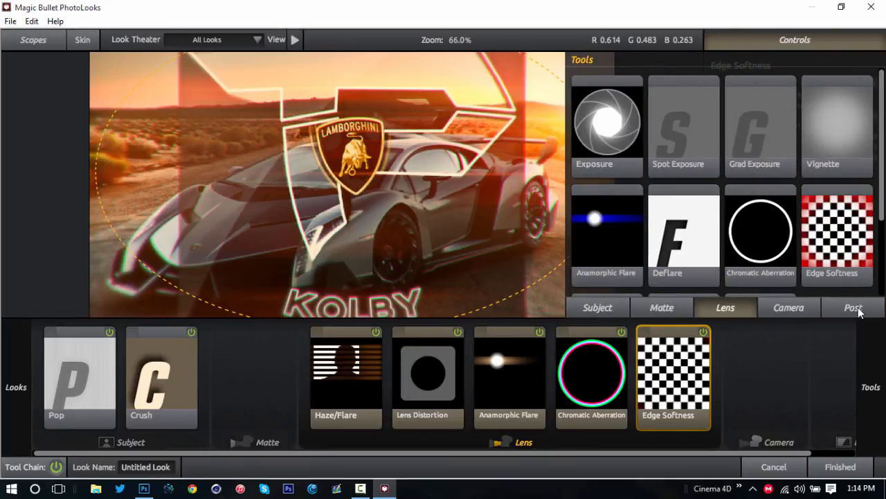
left_click(853, 308)
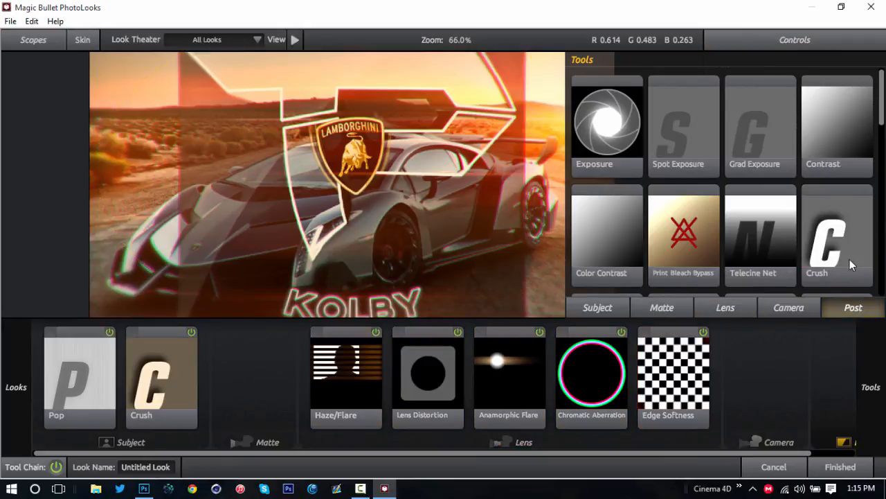
- Add a Curves tool to the Post stage and reshape the RGB tone curve
scroll("down", 3)
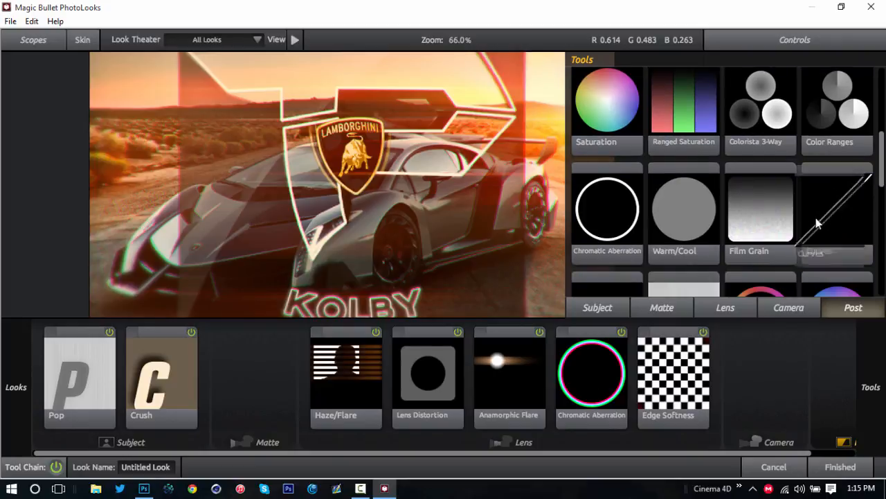
left_click(836, 214)
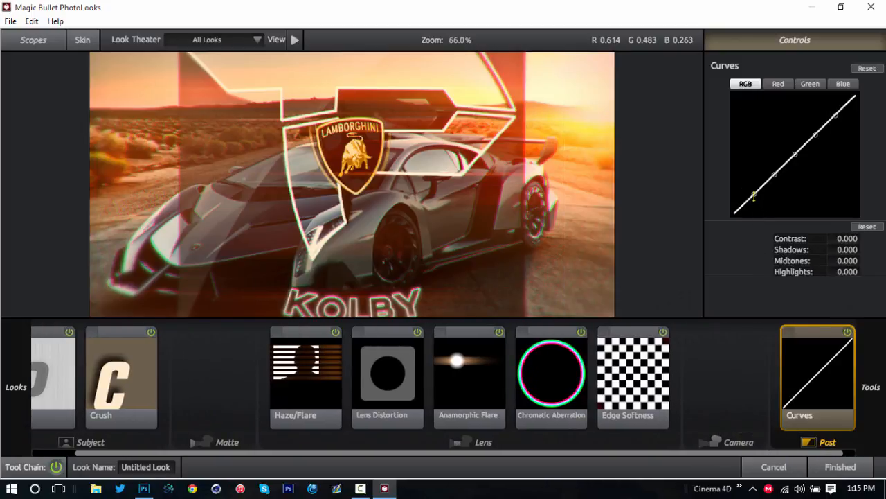
left_click_drag(754, 197, 760, 180)
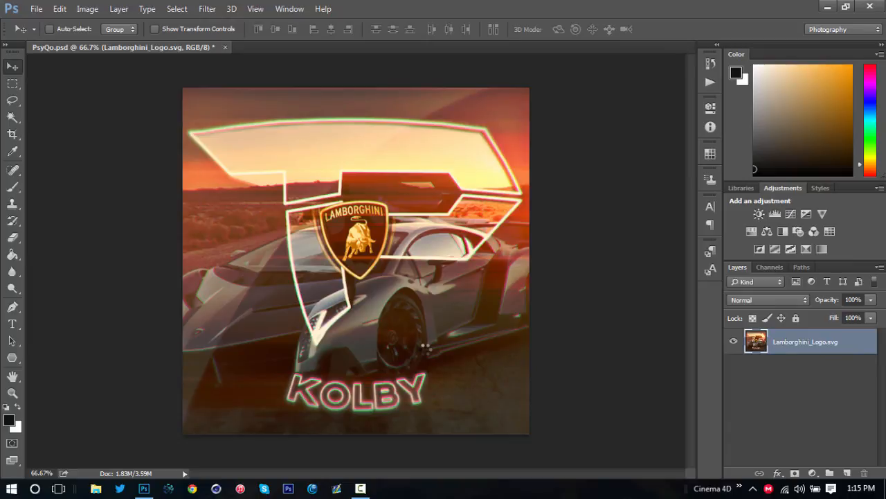
mouse_move(637, 277)
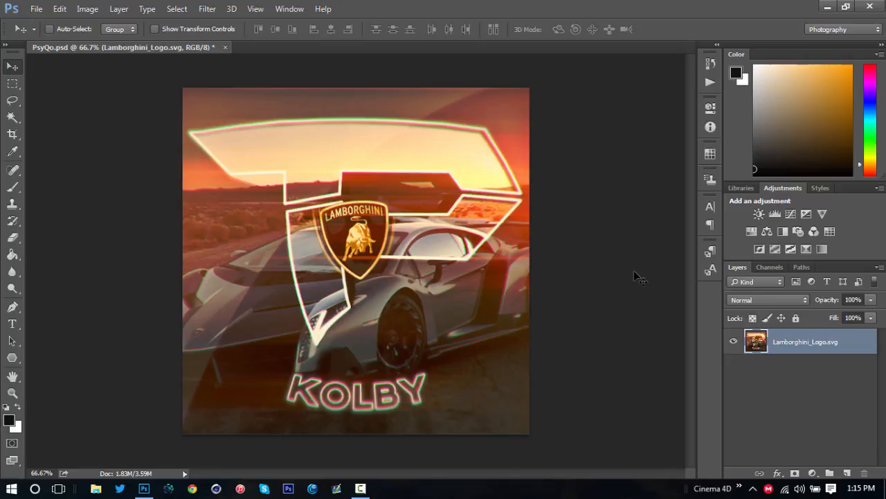
mouse_move(413, 312)
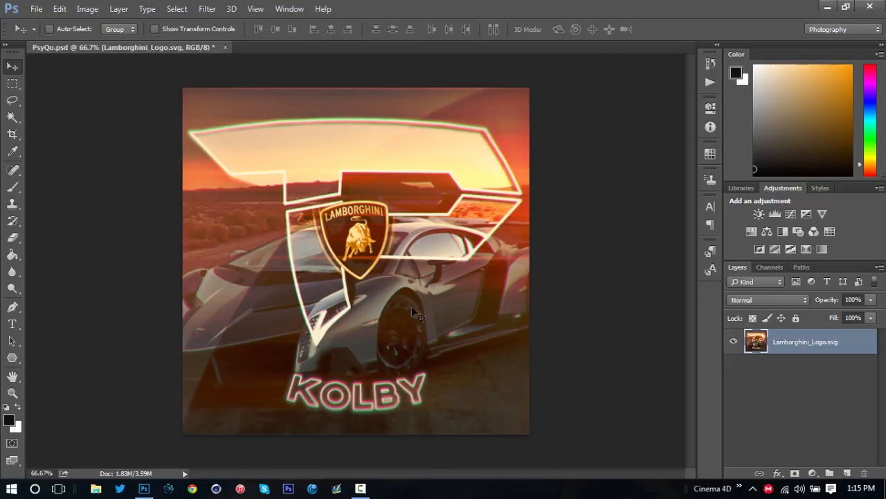
mouse_move(413, 331)
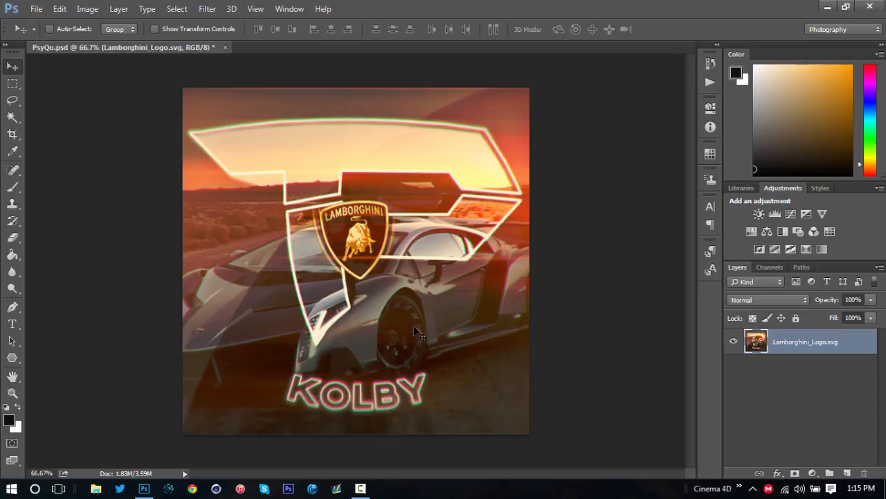
mouse_move(422, 338)
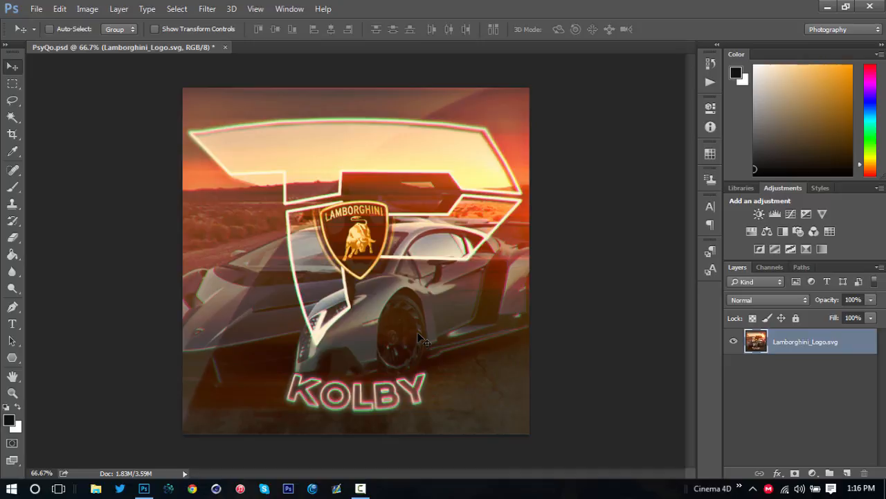
mouse_move(554, 208)
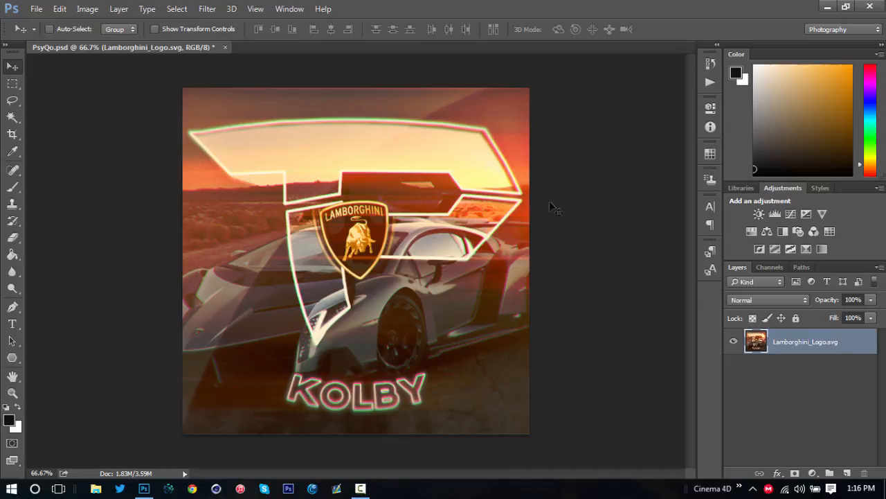
mouse_move(557, 235)
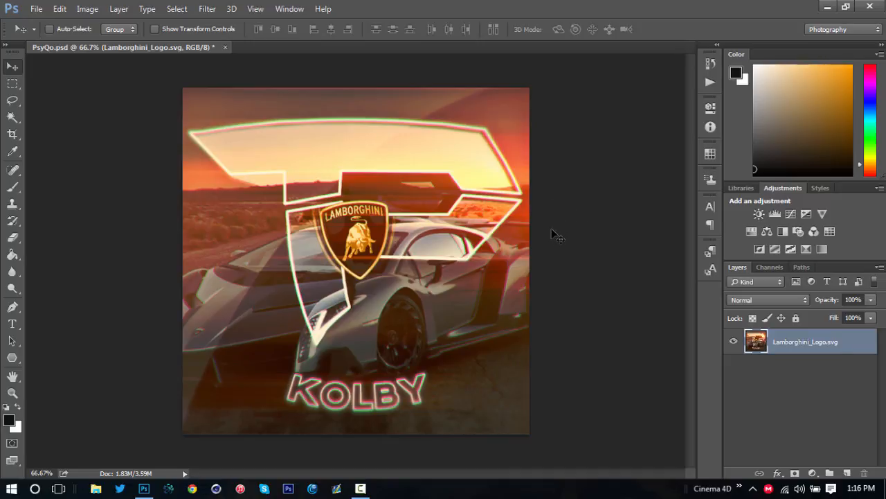